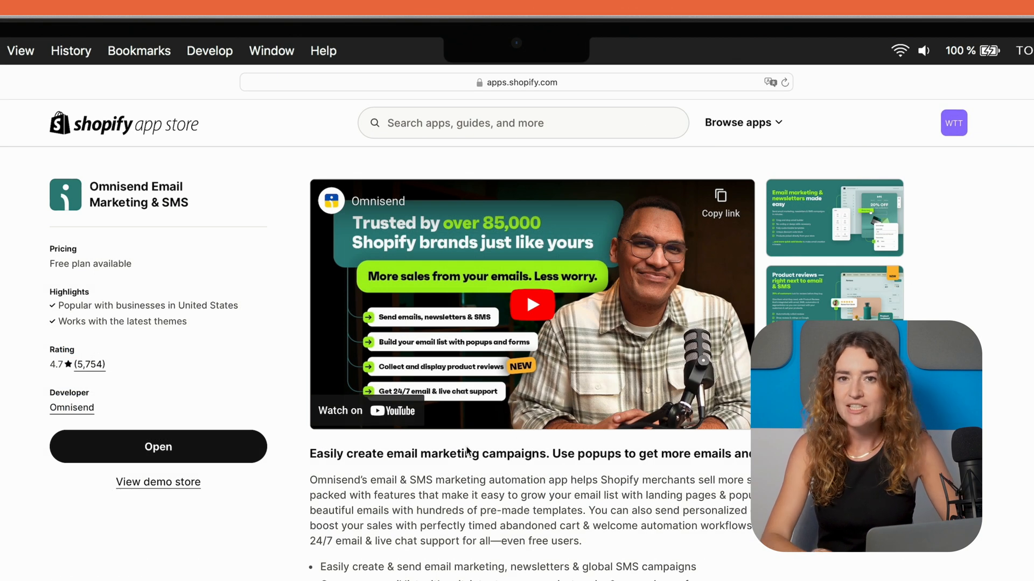
Launch Omnisend from its App Store listing and approve the discount-code data access update
{"action": "left_click", "coordinate": [157, 446]}
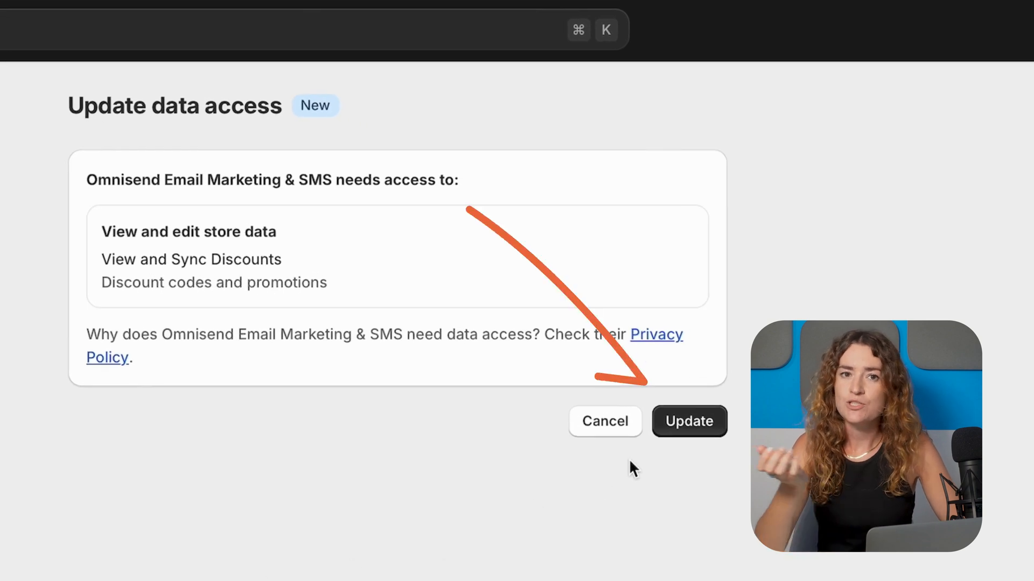
{"action": "left_click", "coordinate": [688, 421]}
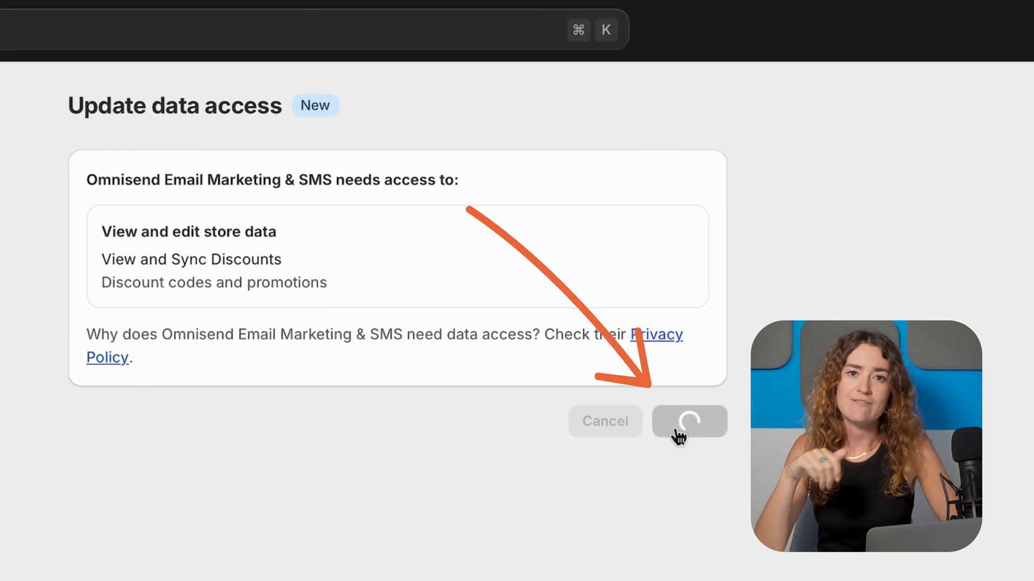
Sign in to the existing Omnisend account instead of registering, reaching the dashboard
{"action": "left_click", "coordinate": [688, 421]}
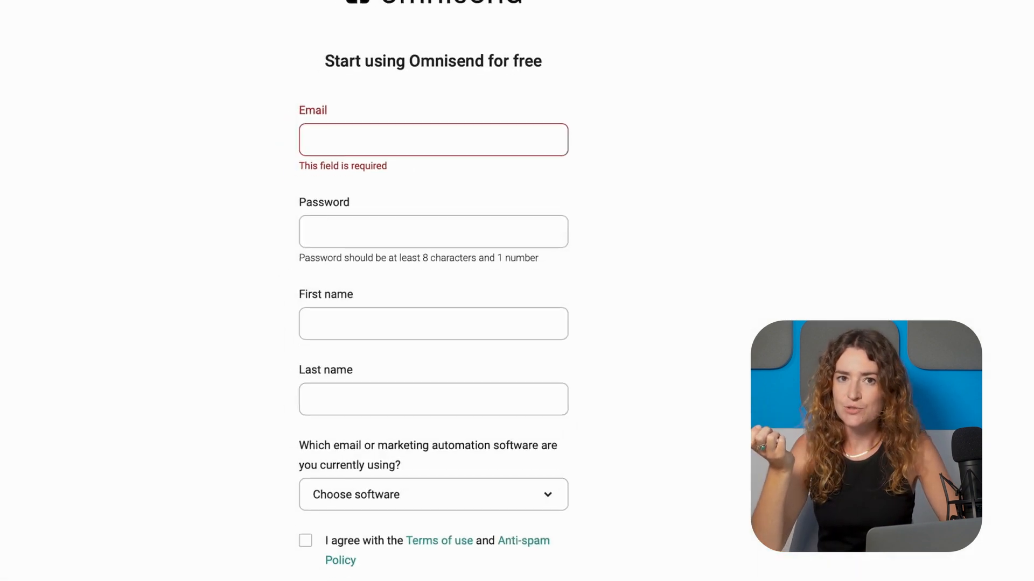
{"action": "scroll", "scroll_direction": "down", "scroll_amount": 3}
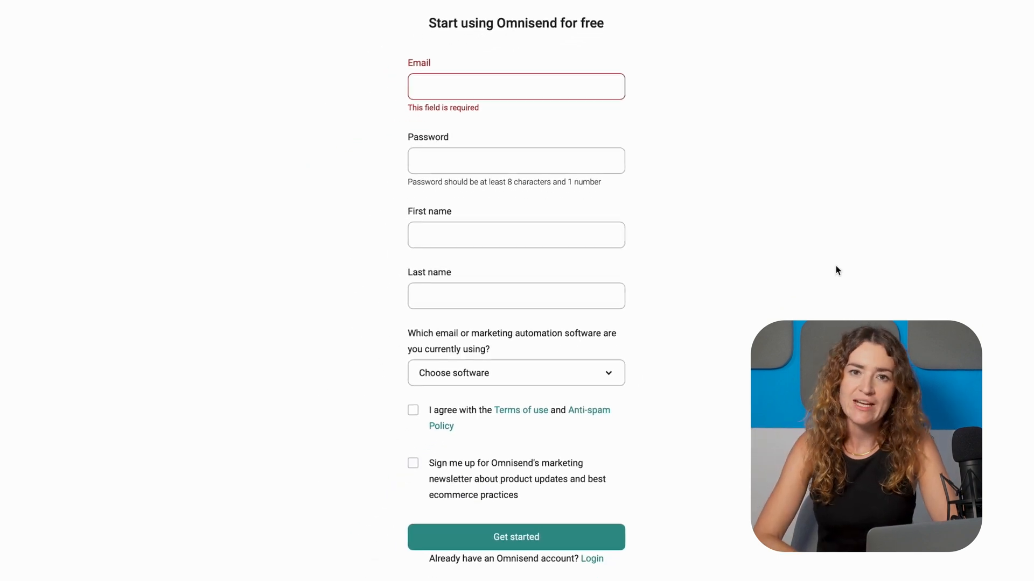
{"action": "scroll", "scroll_direction": "down", "scroll_amount": 3}
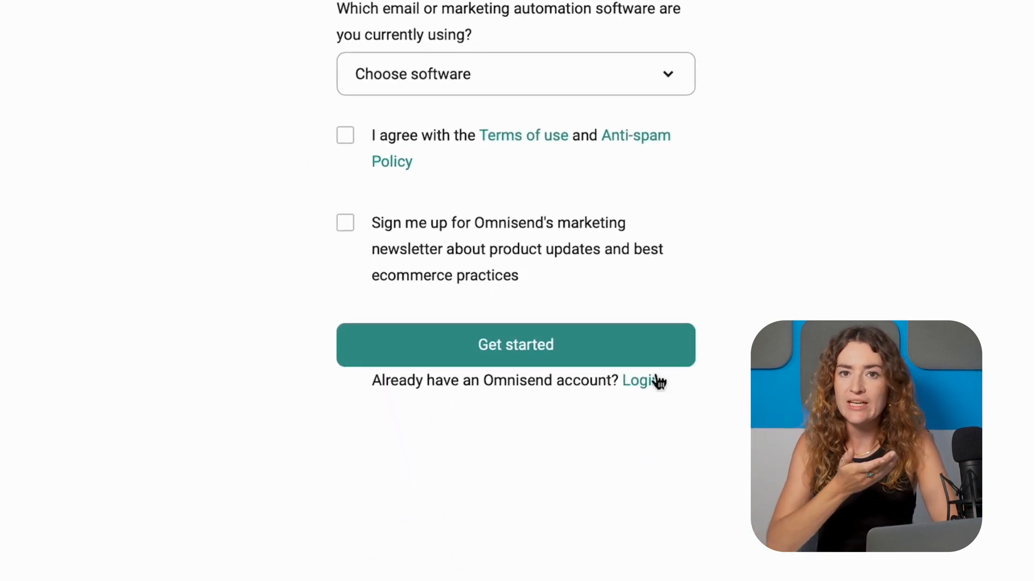
{"action": "left_click", "coordinate": [636, 380]}
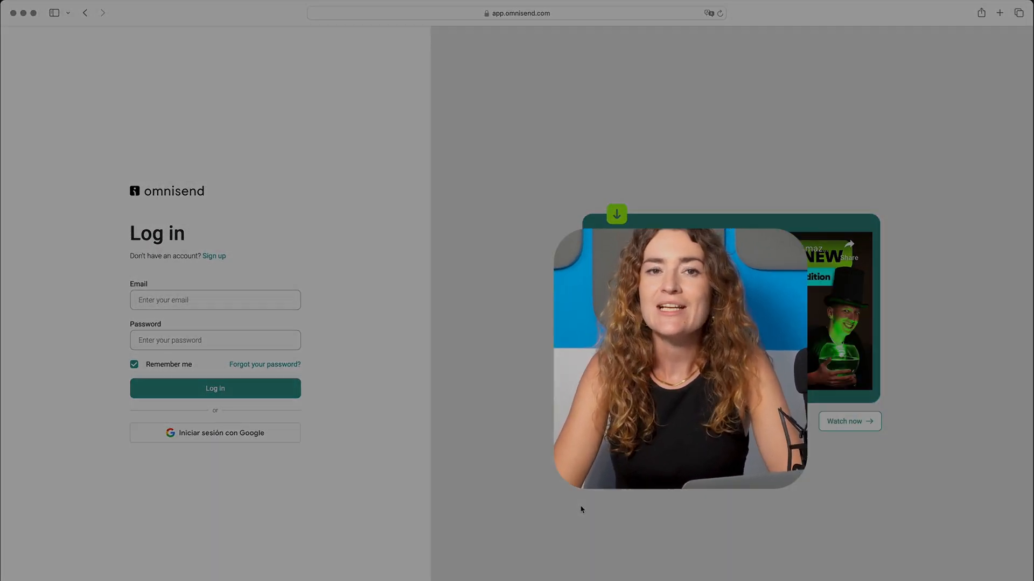
{"action": "left_click", "coordinate": [215, 389]}
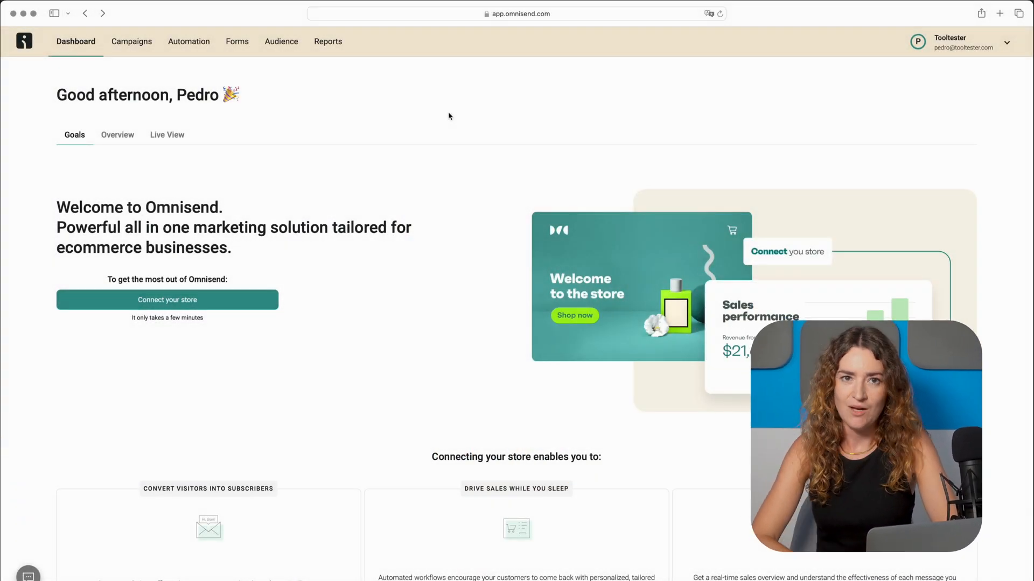
{"action": "mouse_move", "coordinate": [441, 130]}
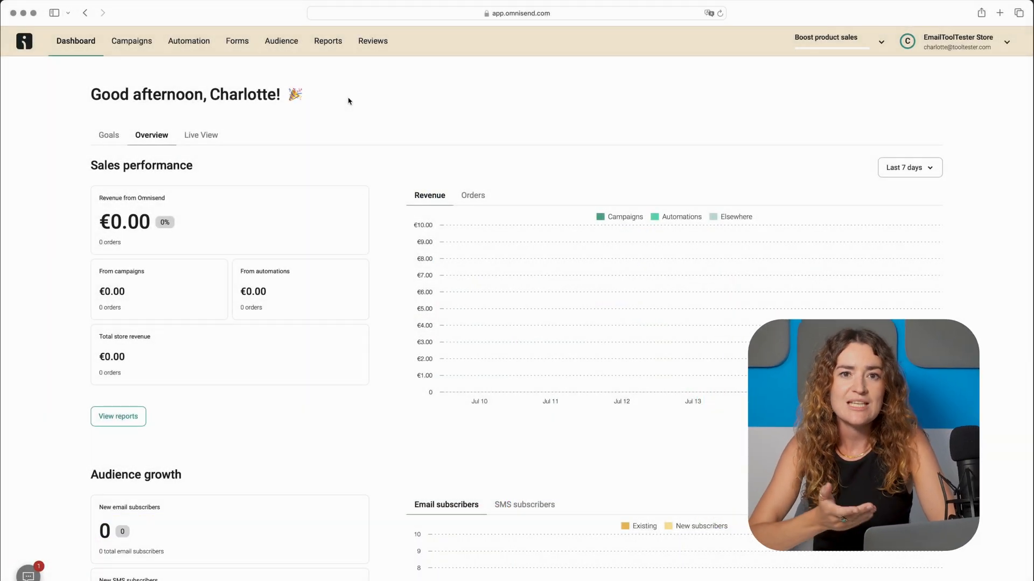
Go to Audience and bring up the Add contacts import options (Mailchimp, Klaviyo, etc.)
{"action": "left_click", "coordinate": [281, 41]}
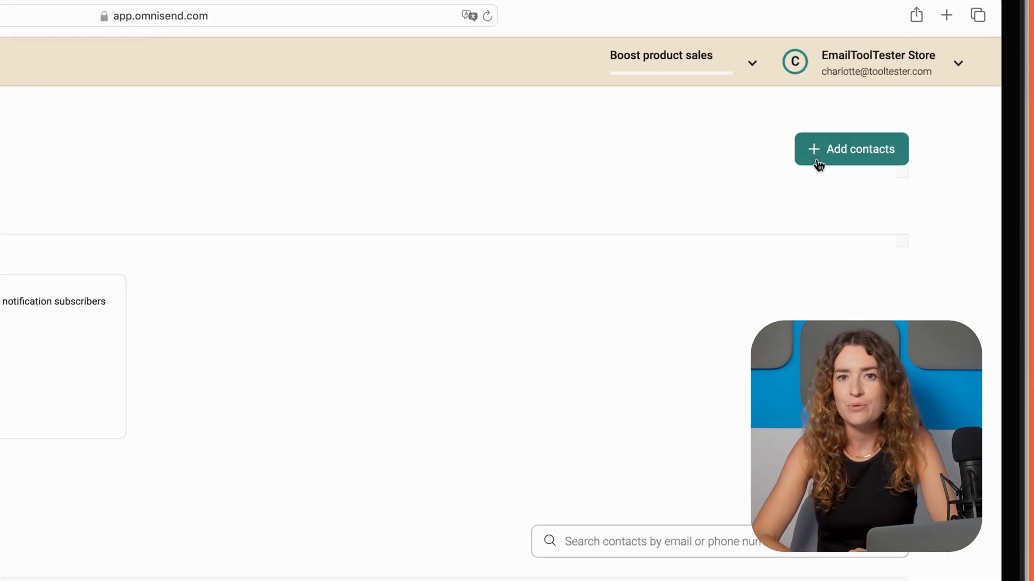
{"action": "left_click", "coordinate": [851, 148]}
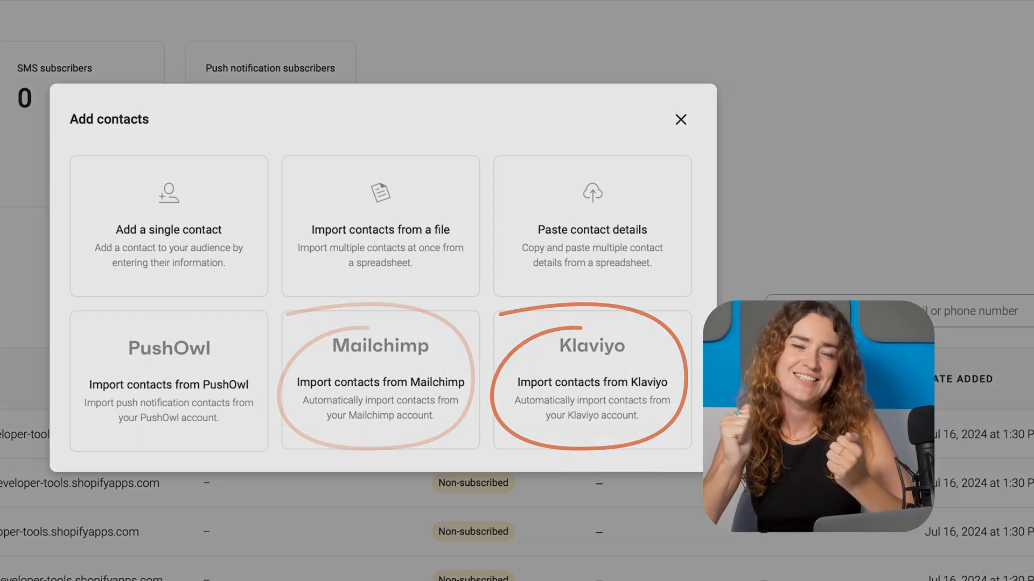
{"action": "left_click", "coordinate": [680, 120]}
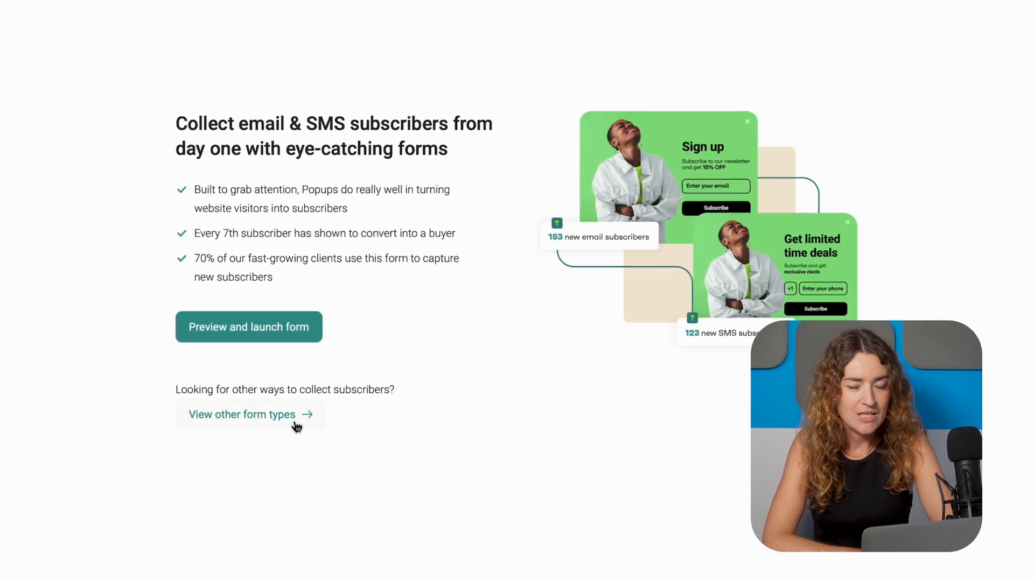
Browse other form types and start the wheel-of-fortune email signup form from its template
{"action": "left_click", "coordinate": [242, 415]}
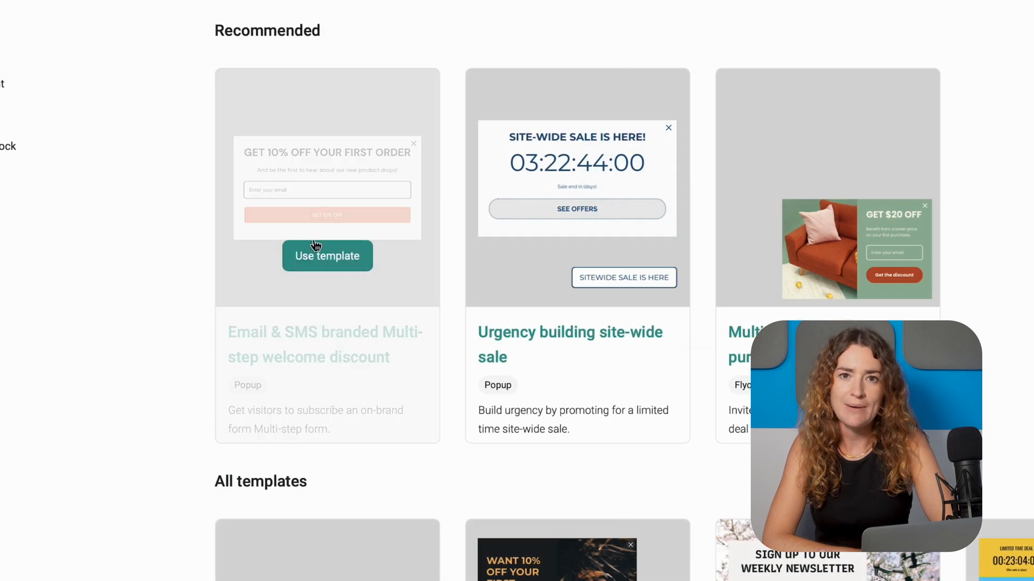
{"action": "left_click", "coordinate": [328, 256]}
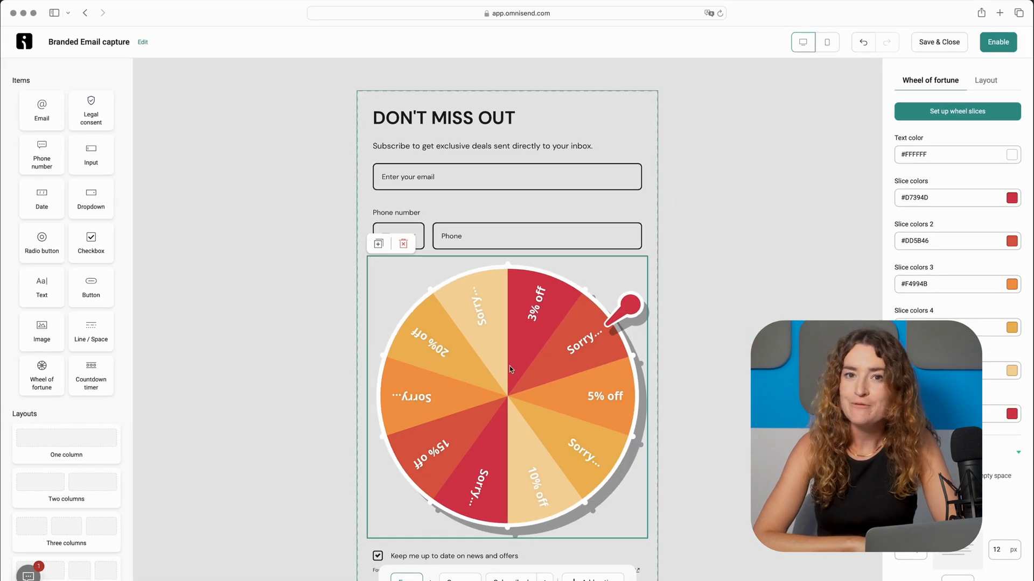
Review the form's Targeting settings for which pages it appears on, then return to Behavior
{"action": "scroll", "scroll_direction": "down", "scroll_amount": 3}
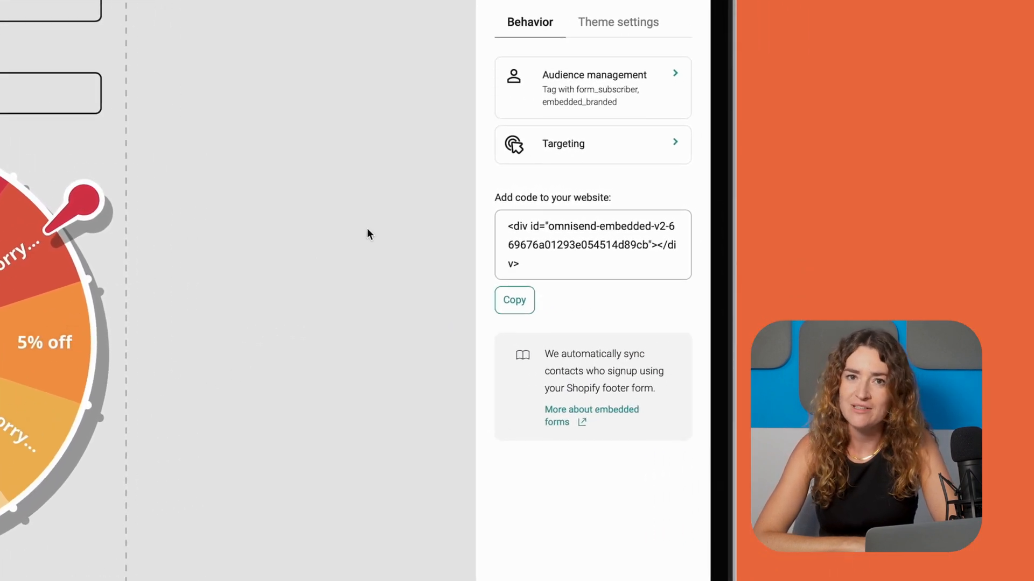
{"action": "left_click", "coordinate": [563, 144]}
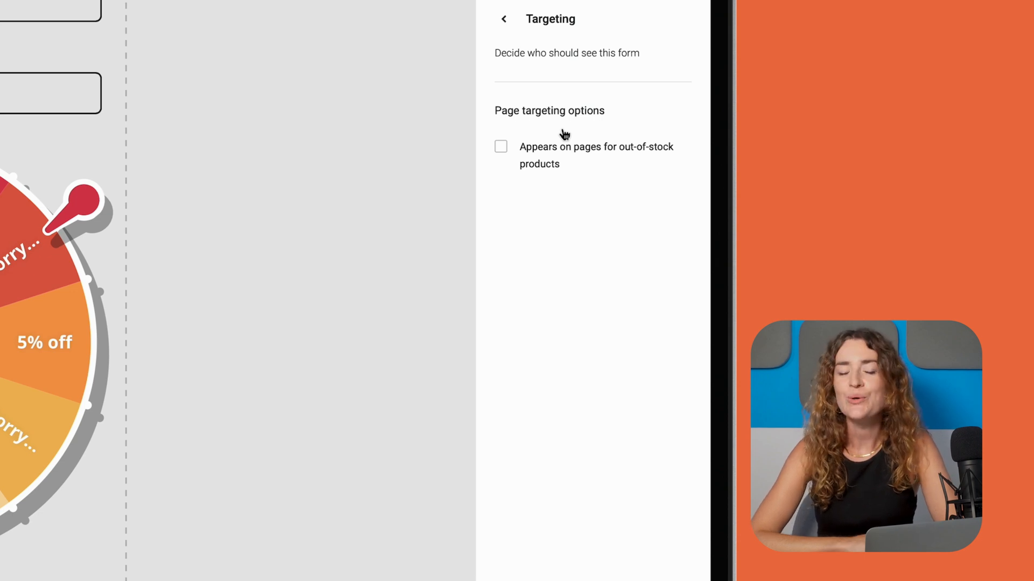
{"action": "left_click", "coordinate": [503, 19]}
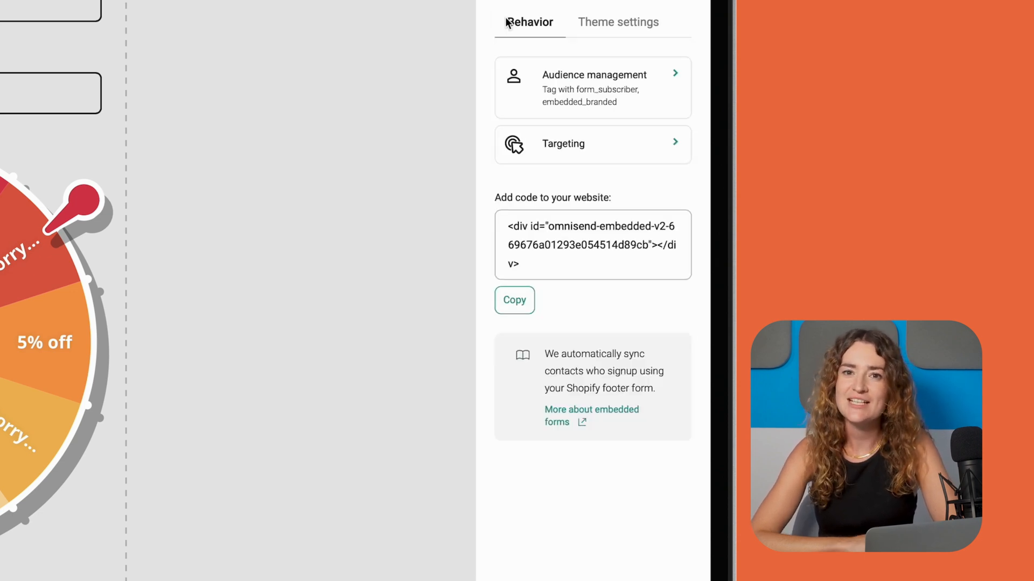
Enable double opt-in under Audience management so signups confirm by email
{"action": "left_click", "coordinate": [592, 87]}
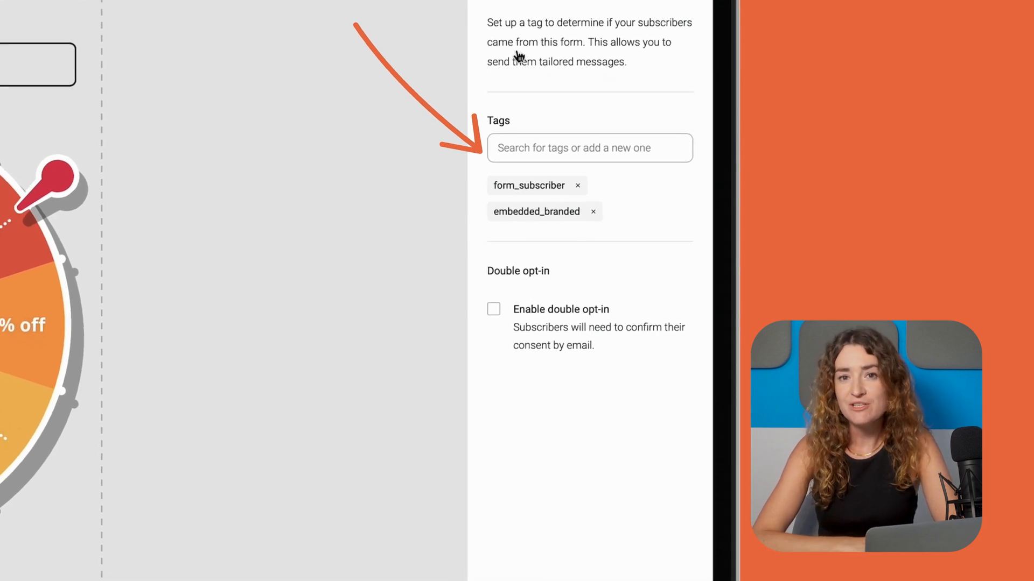
{"action": "scroll", "scroll_direction": "down", "scroll_amount": 3}
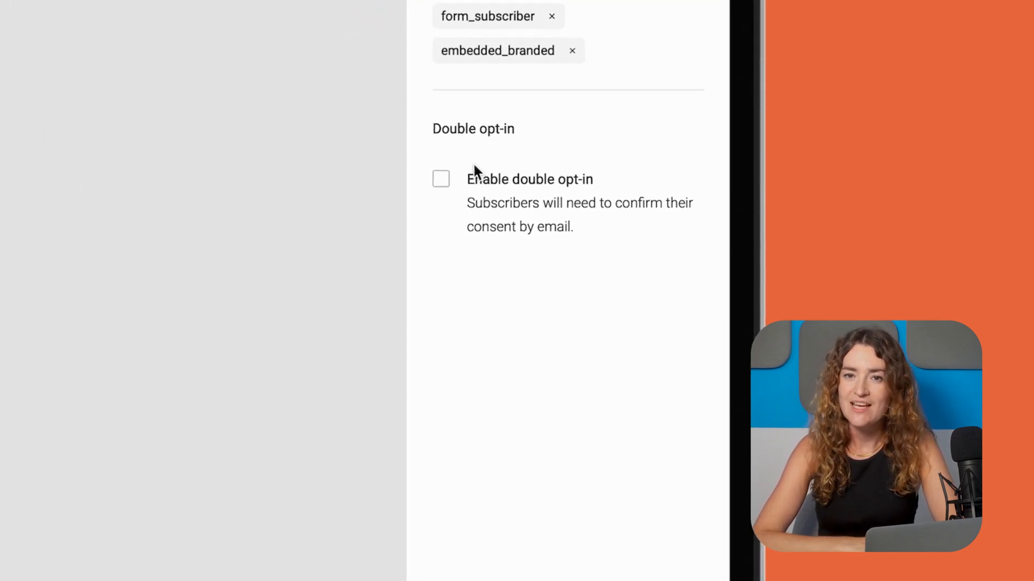
{"action": "left_click", "coordinate": [440, 179]}
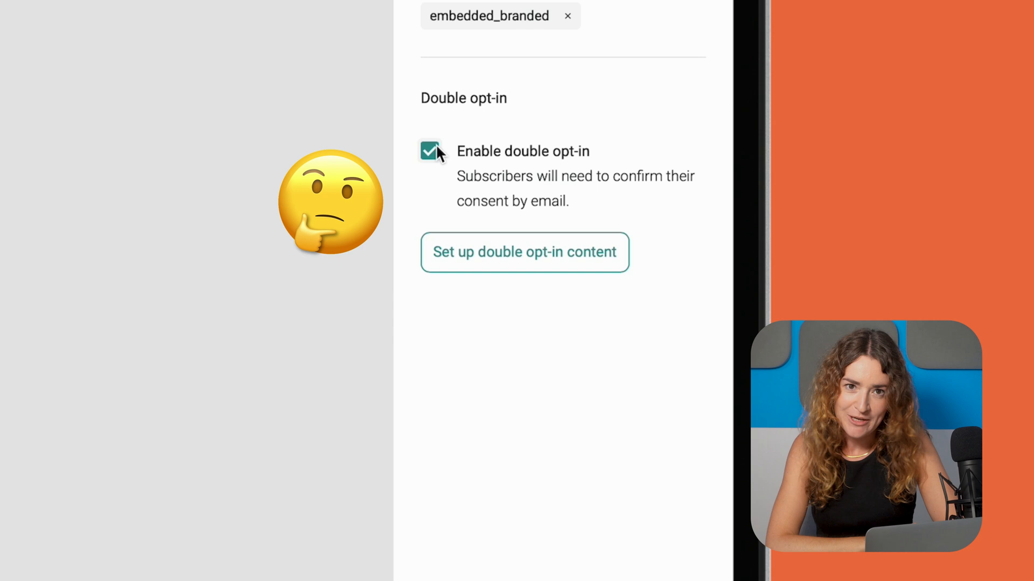
{"action": "scroll", "scroll_direction": "up", "scroll_amount": 3}
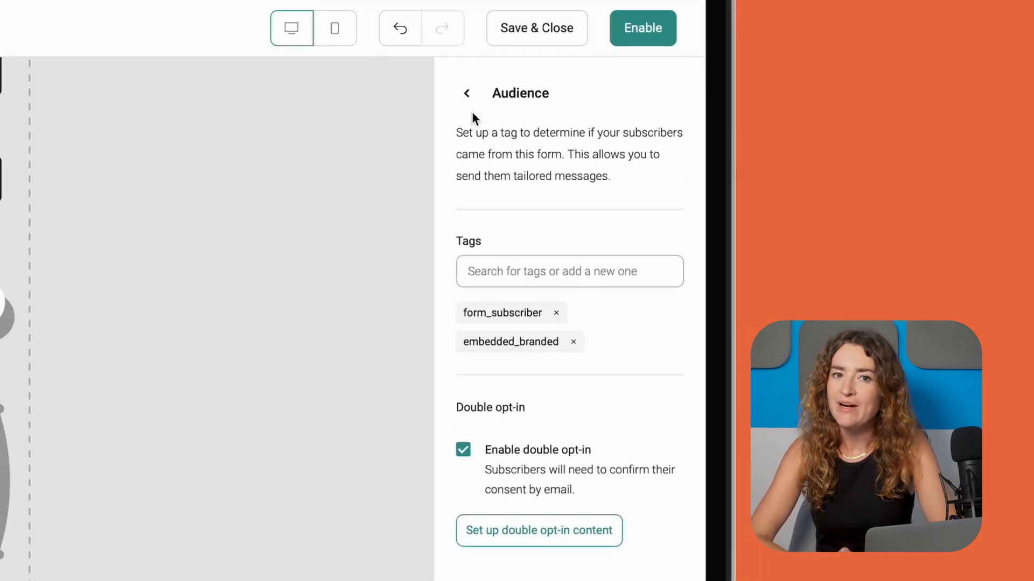
{"action": "left_click", "coordinate": [467, 93]}
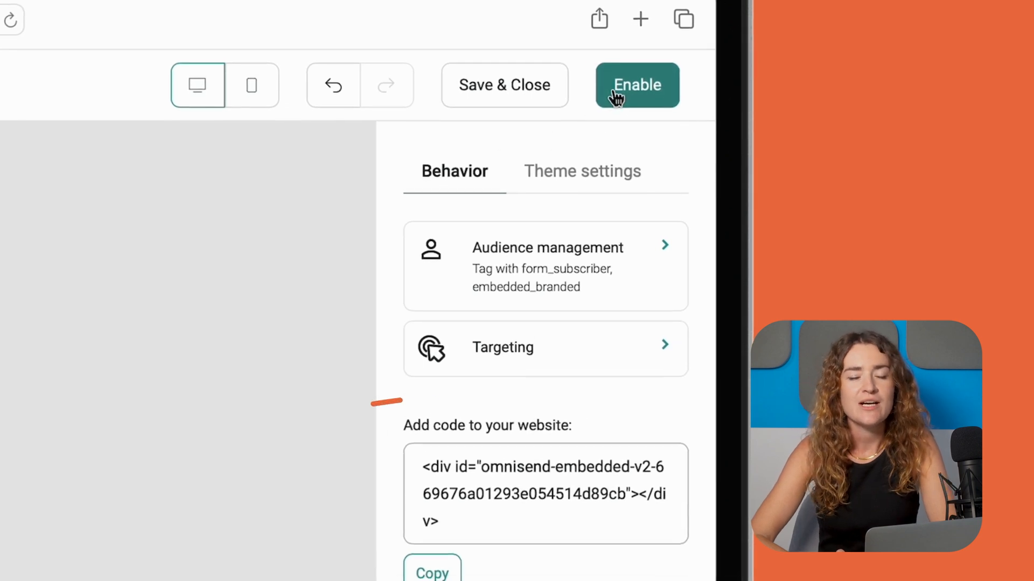
{"action": "scroll", "scroll_direction": "down", "scroll_amount": 3}
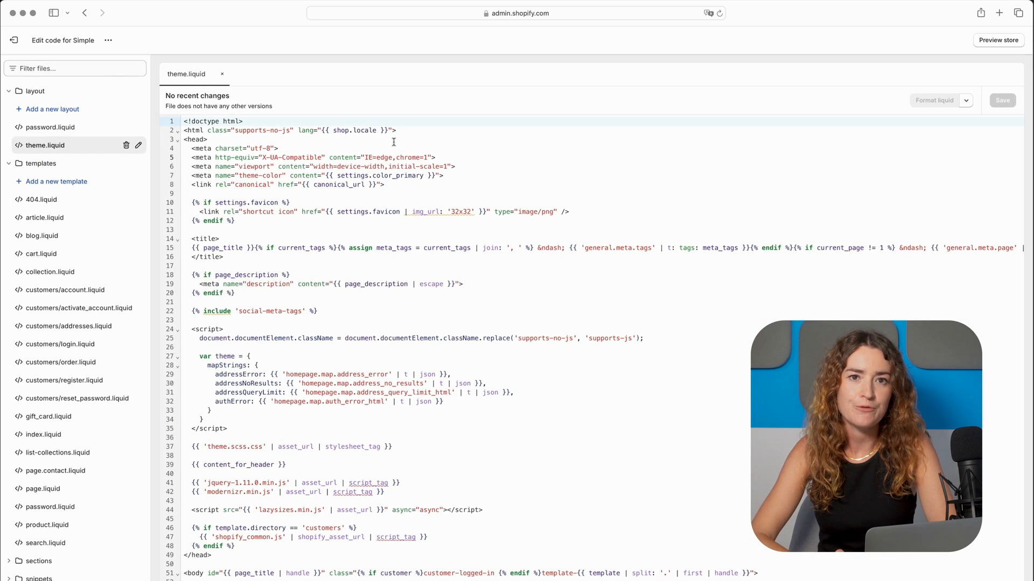
Add a Custom Liquid section to the password page with the Omnisend embedded form div and save
{"action": "scroll", "scroll_direction": "down", "scroll_amount": 3}
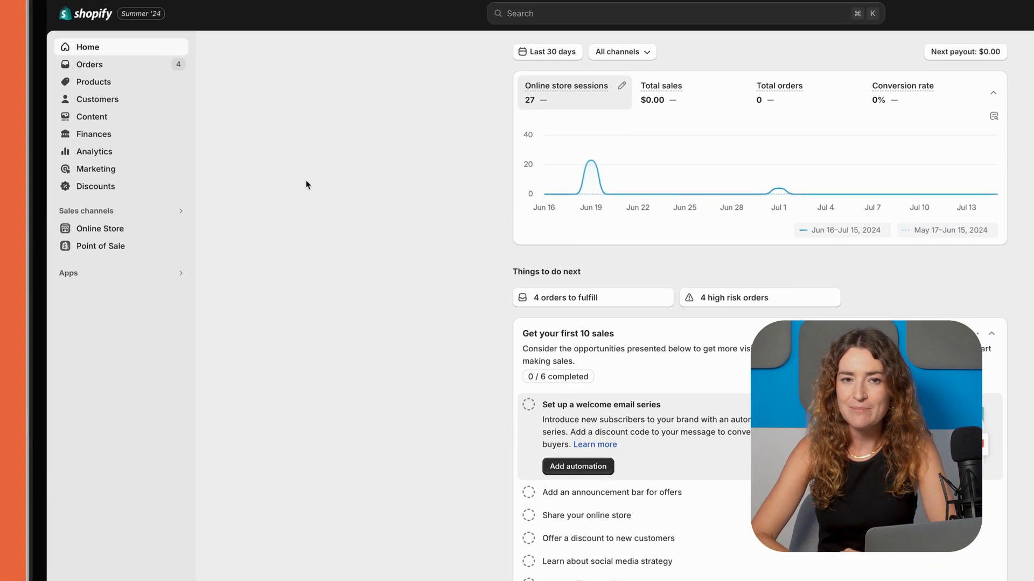
{"action": "left_click", "coordinate": [101, 228]}
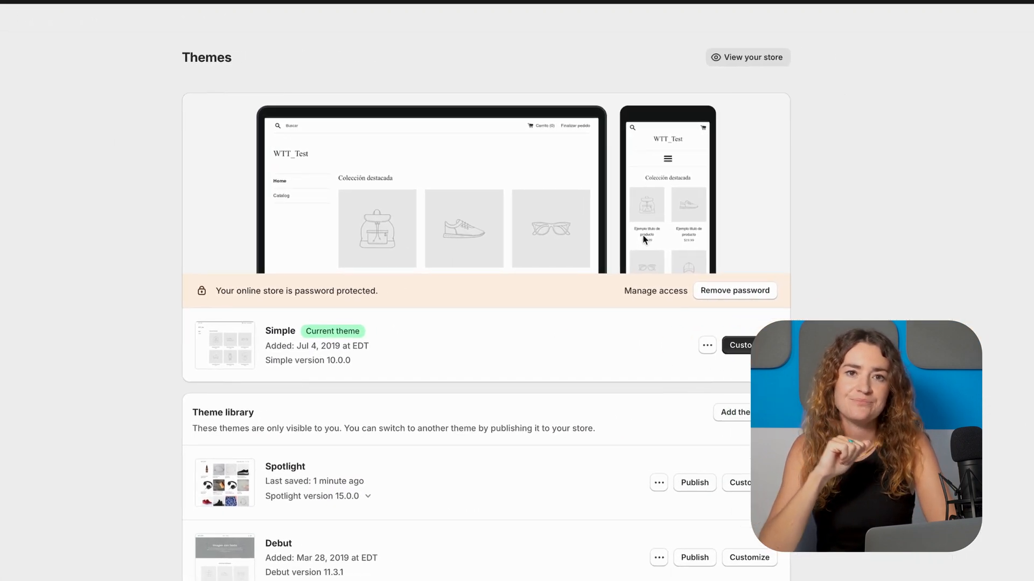
{"action": "left_click", "coordinate": [741, 345]}
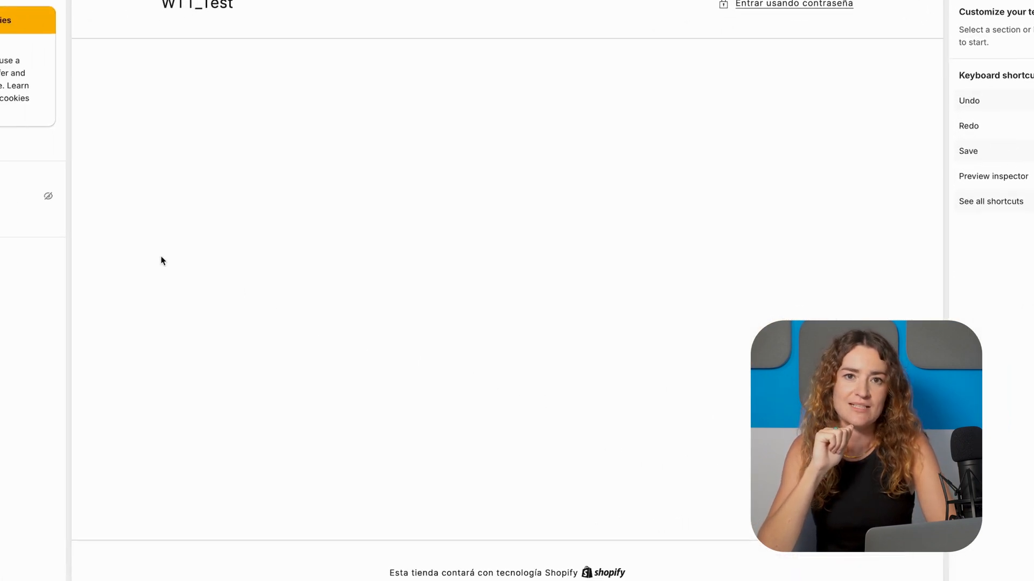
{"action": "left_click", "coordinate": [104, 175]}
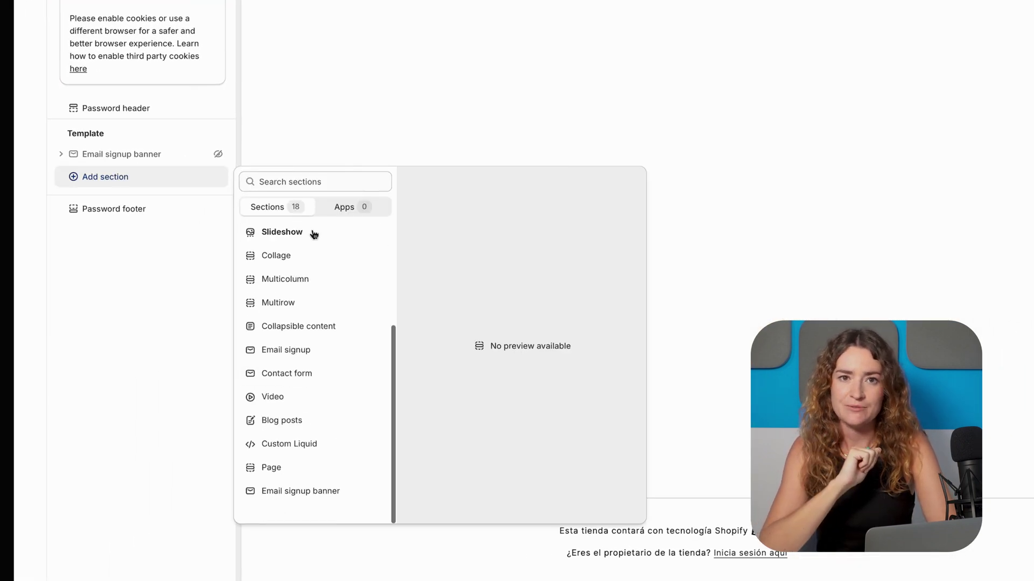
{"action": "left_click", "coordinate": [288, 444]}
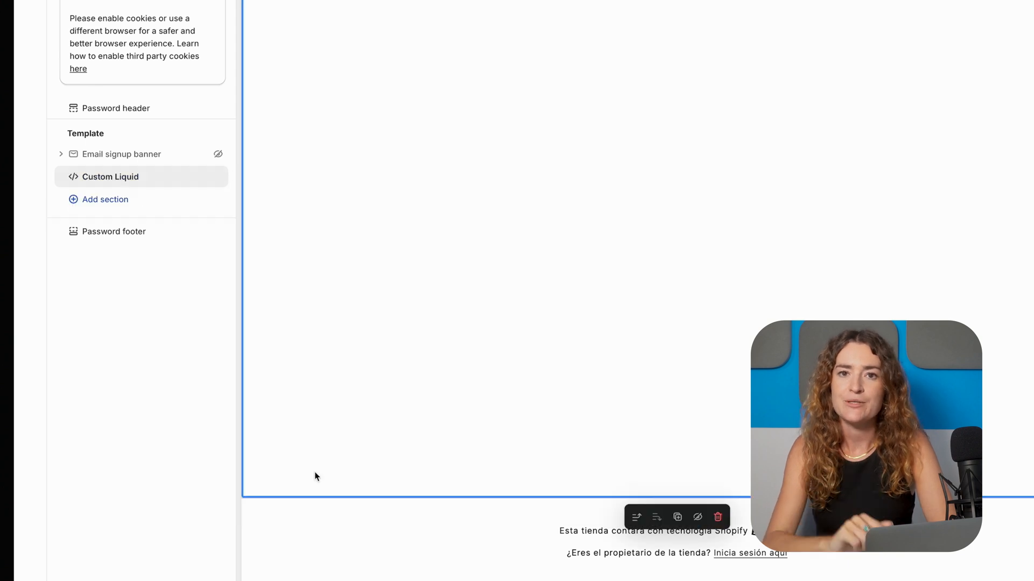
{"action": "left_click", "coordinate": [110, 175]}
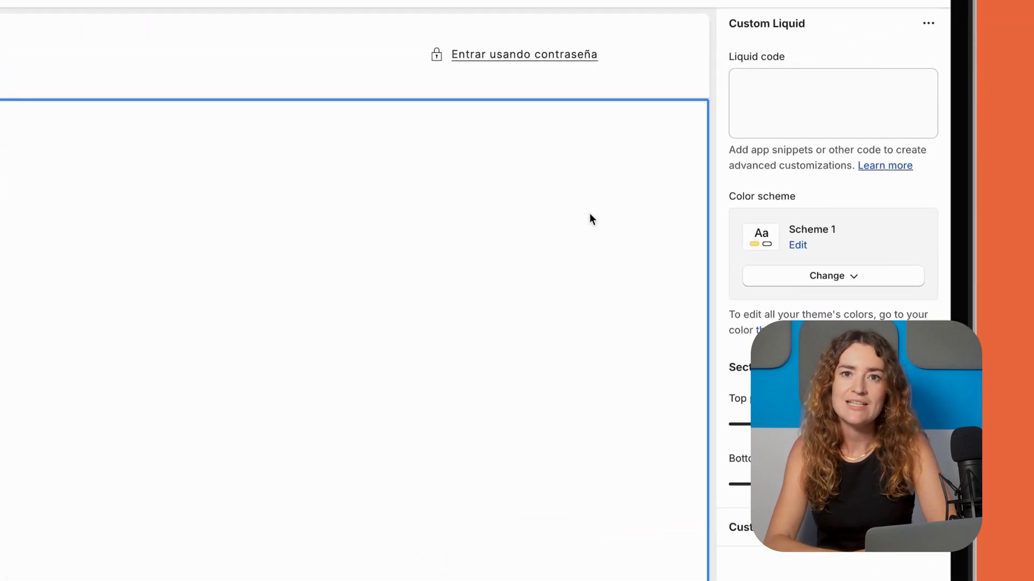
{"action": "type", "text": "<div id=\"omnisend-embedded-v2-669677f01293e054514d89d1\"></div>"}
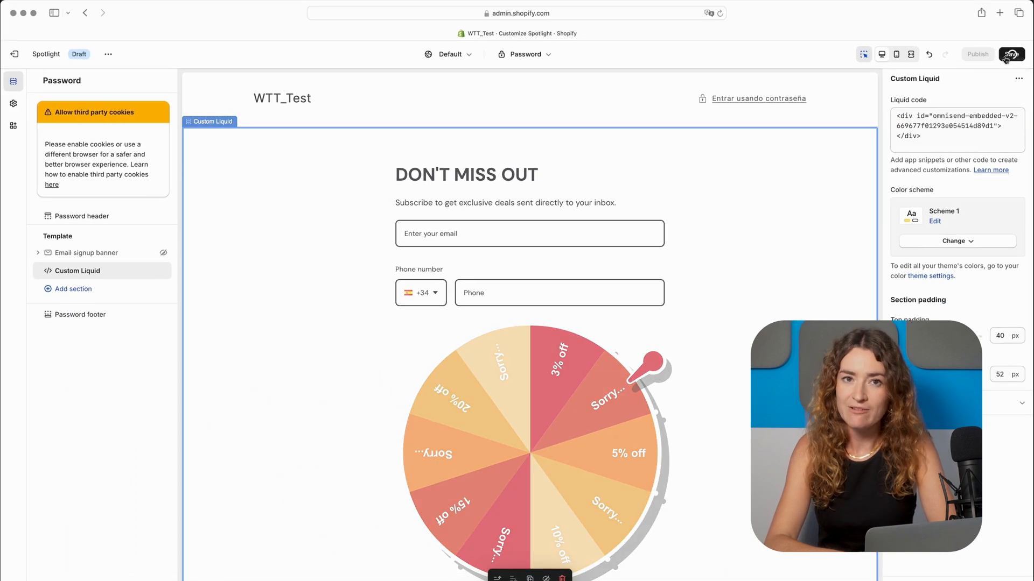
{"action": "left_click", "coordinate": [1011, 54]}
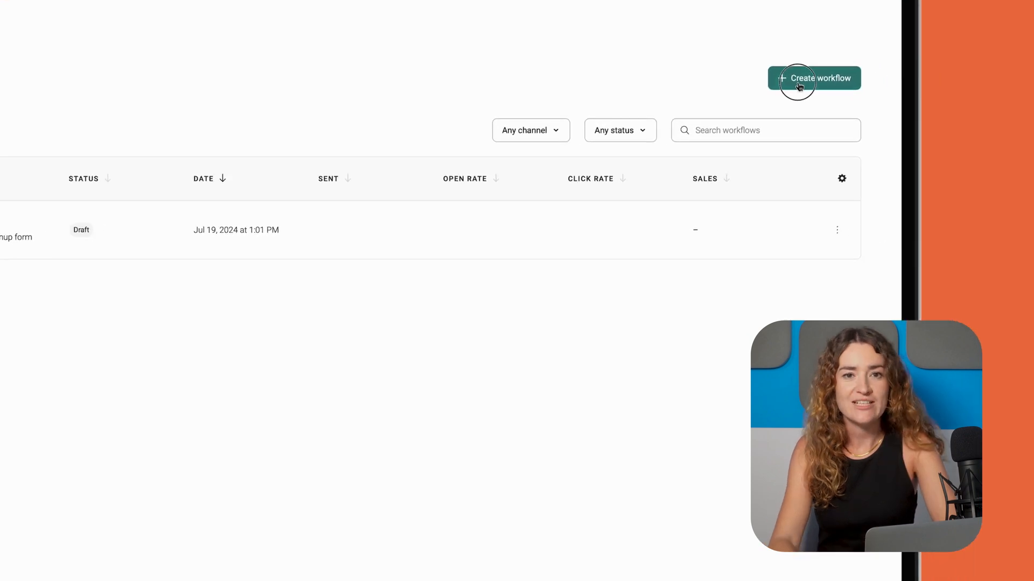
Create a workflow by customizing the pre-built Welcome template with one email and one SMS
{"action": "left_click", "coordinate": [814, 77]}
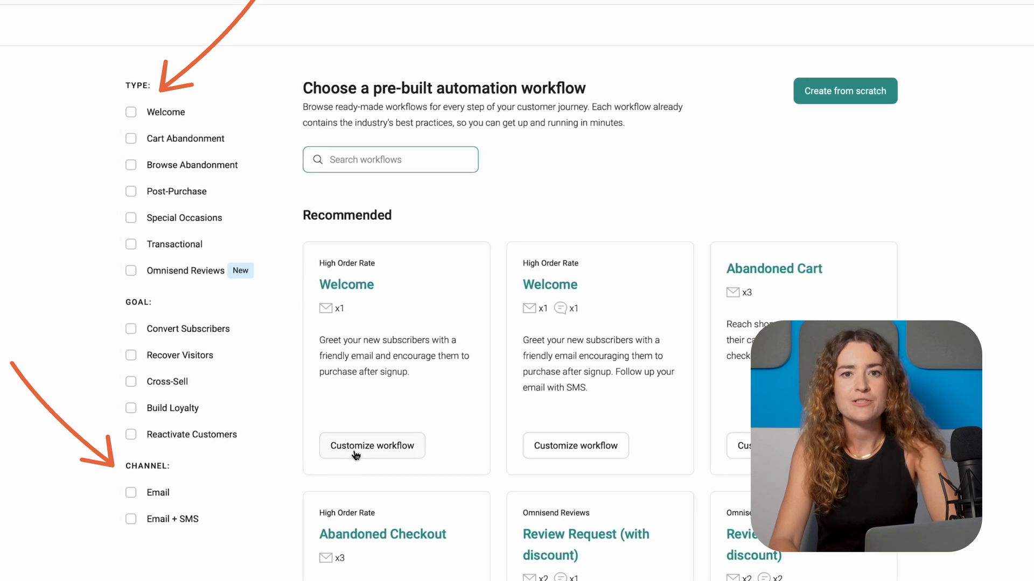
{"action": "scroll", "scroll_direction": "down", "scroll_amount": 3}
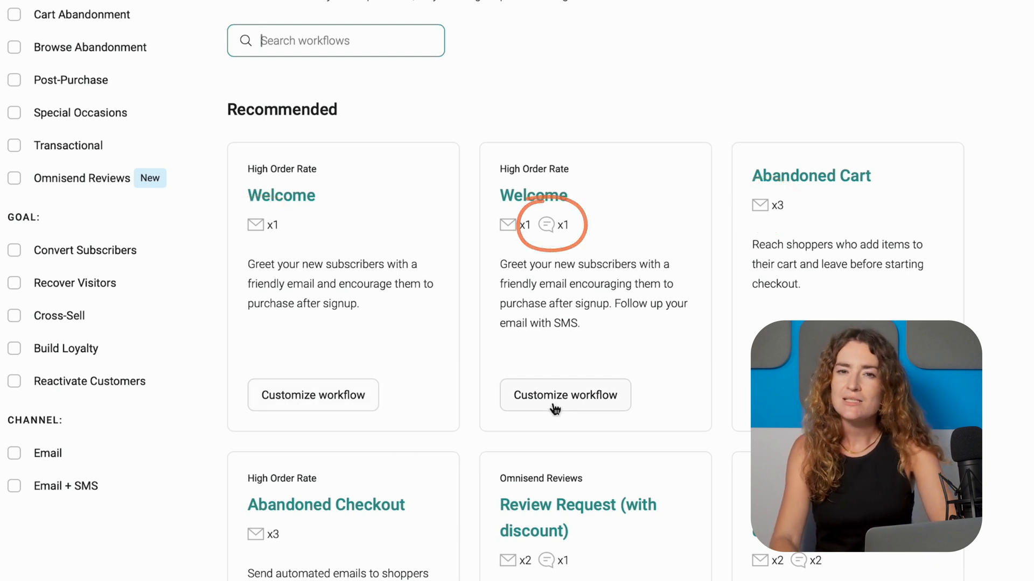
{"action": "left_click", "coordinate": [566, 396]}
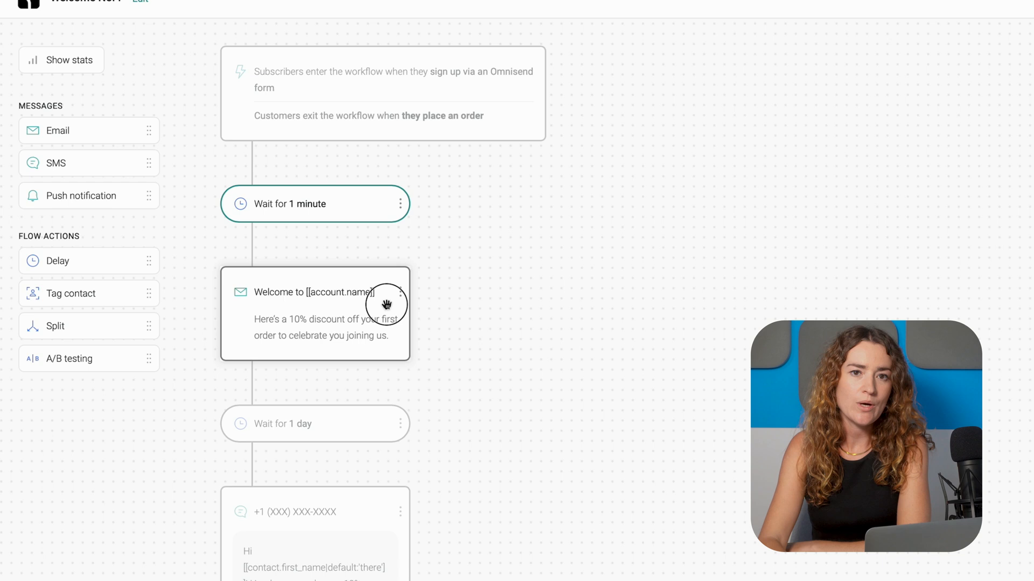
Select the Welcome email node and bring its content into the email editor
{"action": "scroll", "scroll_direction": "down", "scroll_amount": 3}
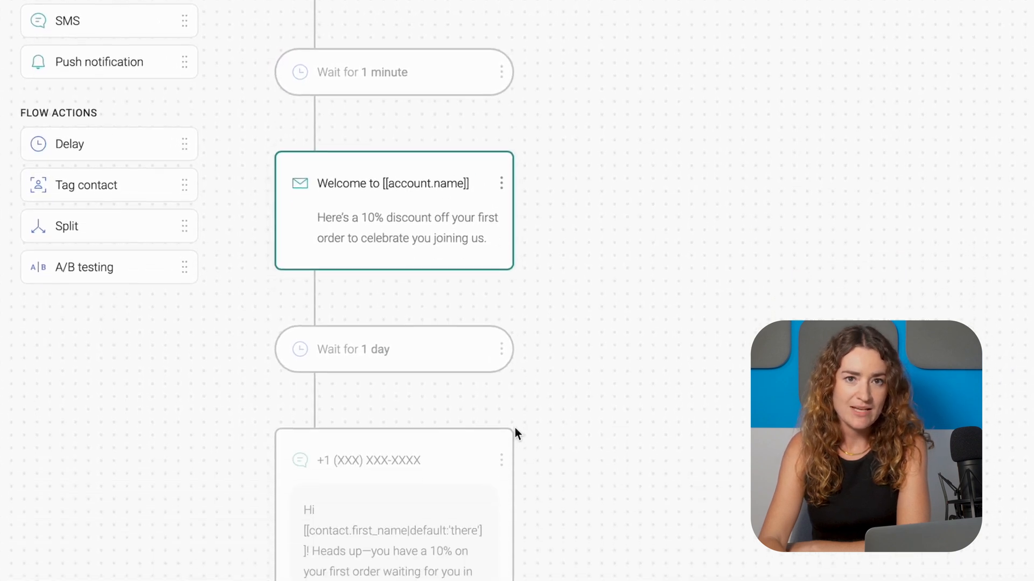
{"action": "scroll", "scroll_direction": "down", "scroll_amount": 3}
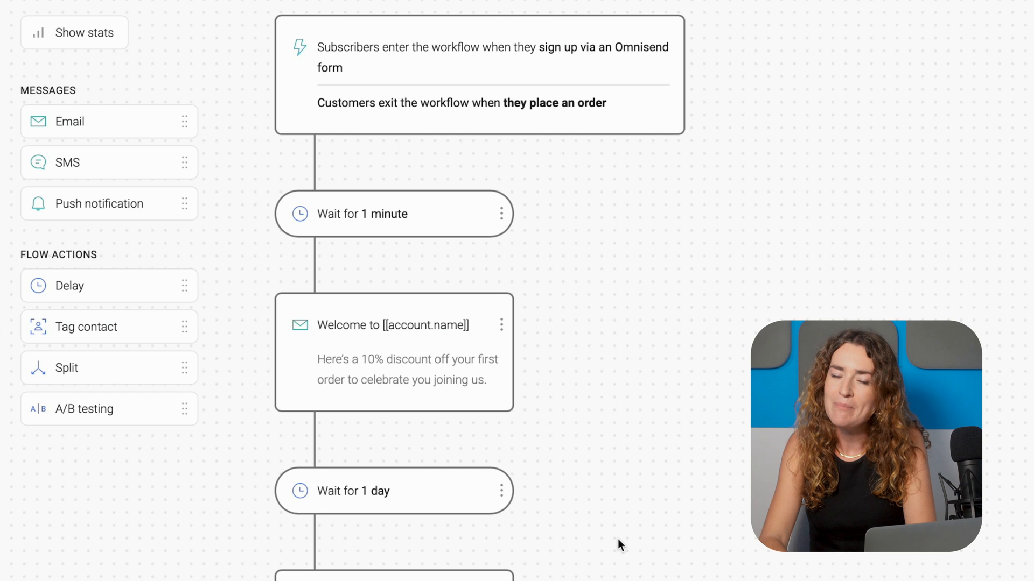
{"action": "left_click", "coordinate": [394, 352]}
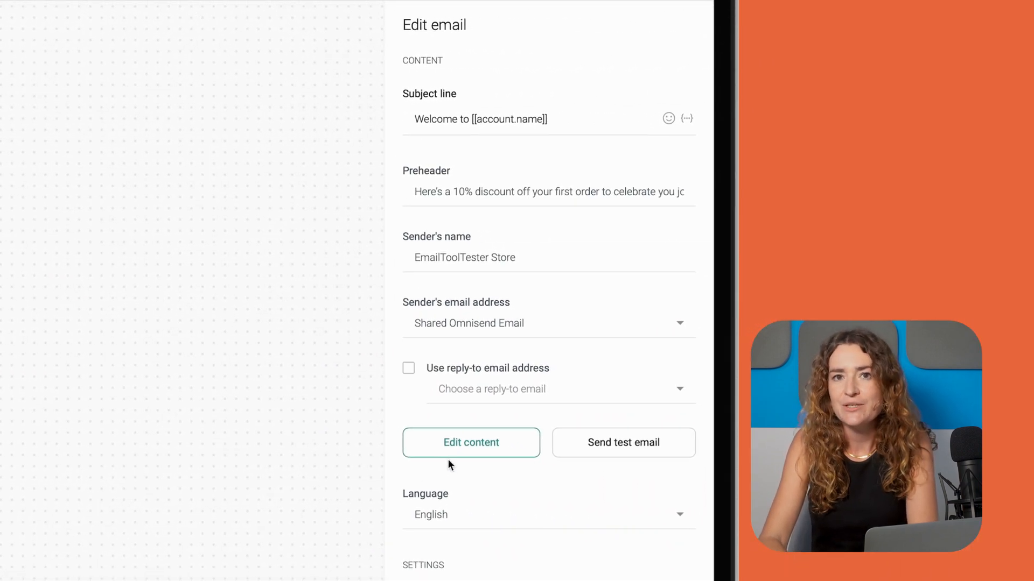
{"action": "left_click", "coordinate": [471, 443]}
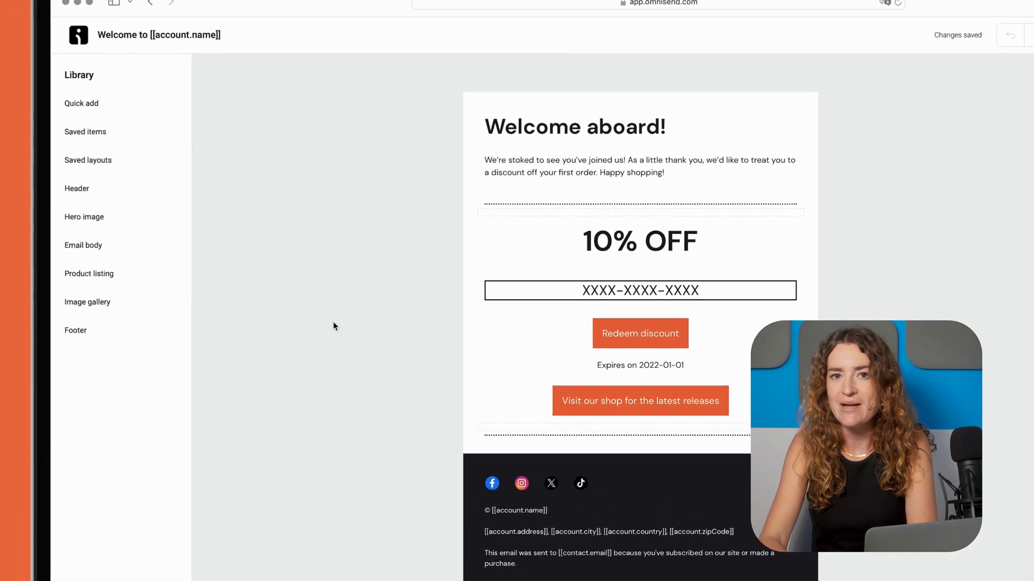
Select the shop link button block and review its Button style settings
{"action": "left_click", "coordinate": [80, 104]}
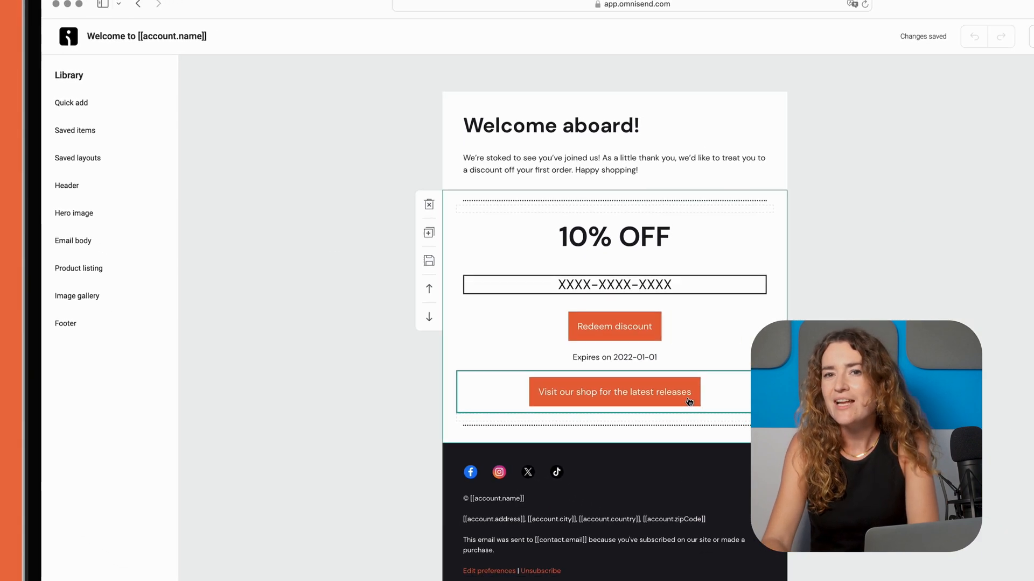
{"action": "left_click", "coordinate": [955, 224]}
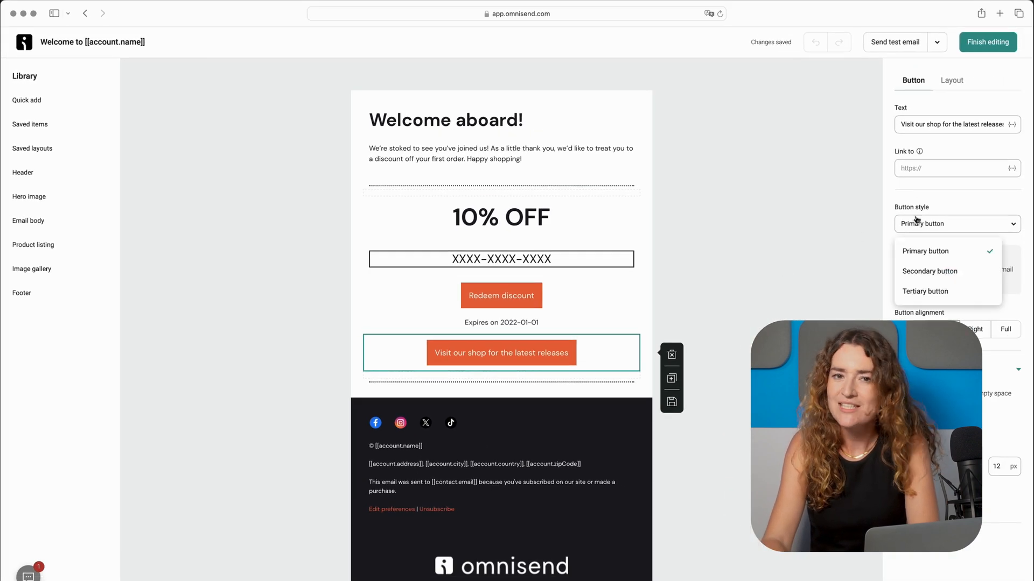
{"action": "left_click", "coordinate": [926, 291]}
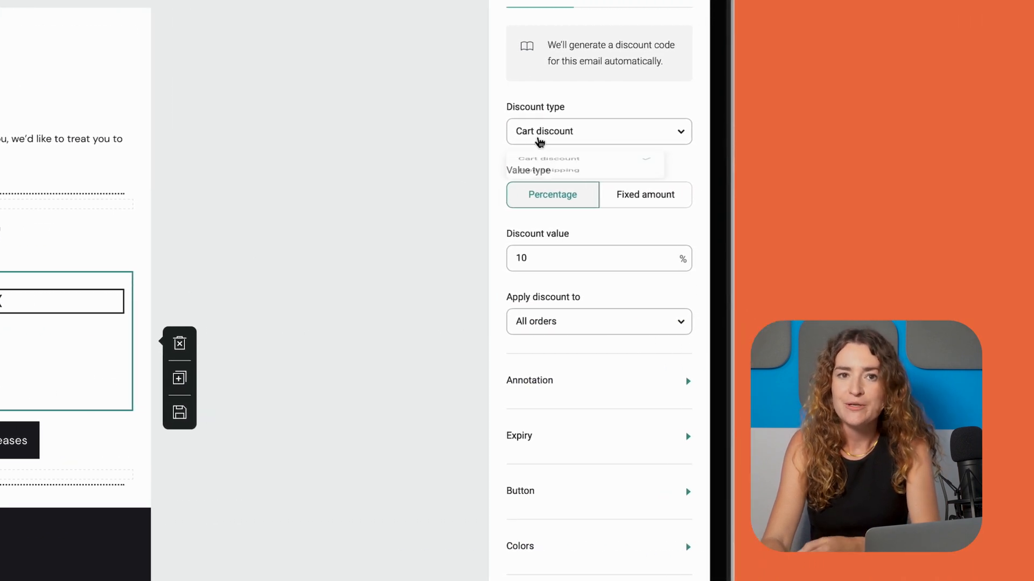
Keep the 10% cart discount type and set it to apply to a Collection instead of all orders
{"action": "left_click", "coordinate": [597, 132]}
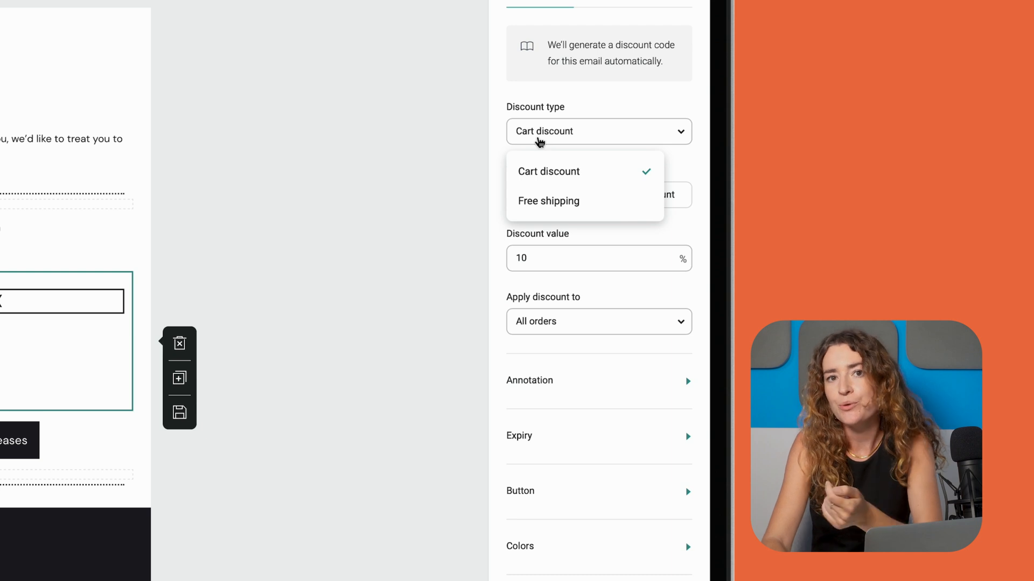
{"action": "left_click", "coordinate": [548, 172]}
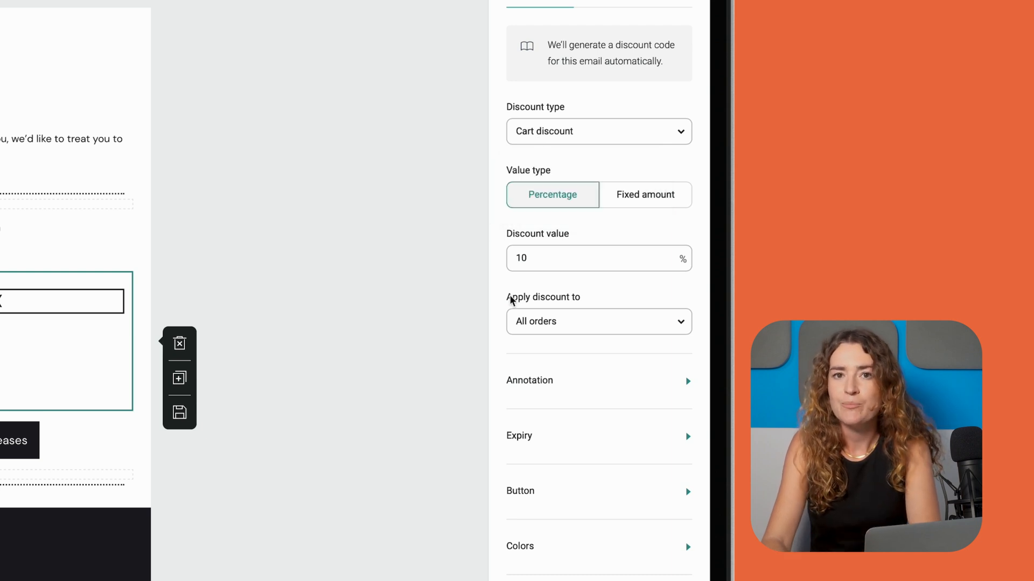
{"action": "left_click", "coordinate": [598, 322]}
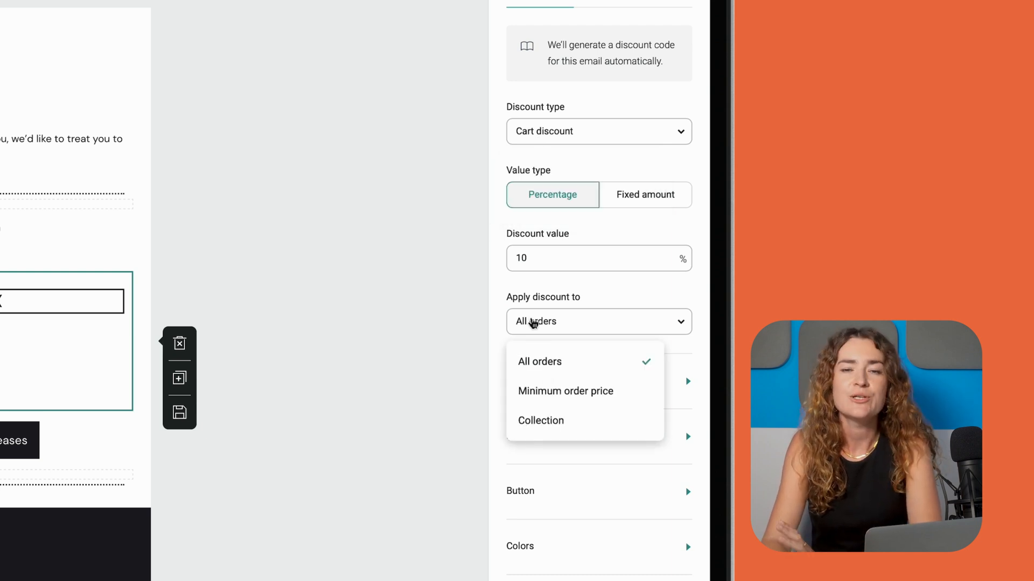
{"action": "left_click", "coordinate": [564, 391]}
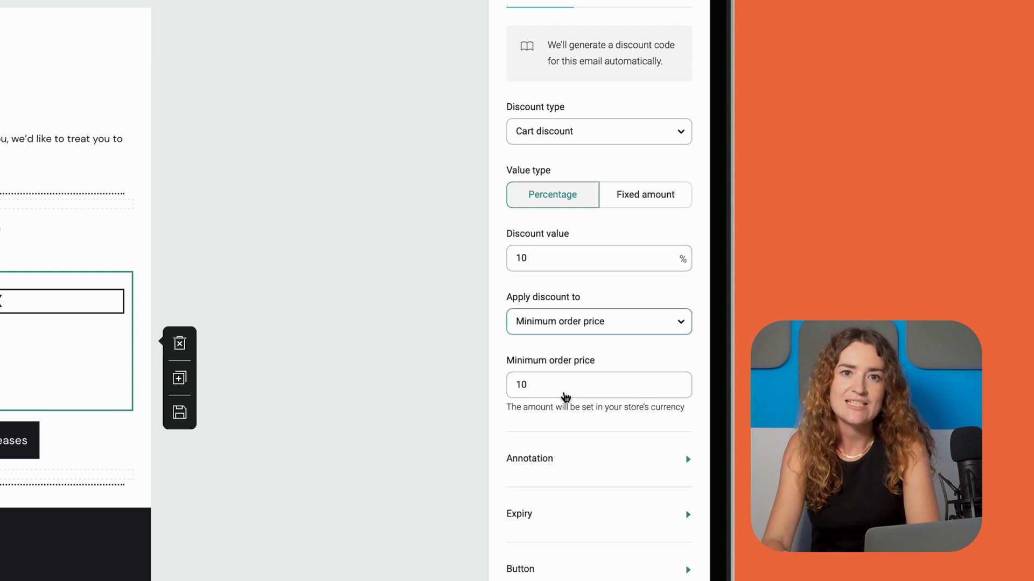
{"action": "left_click", "coordinate": [598, 321]}
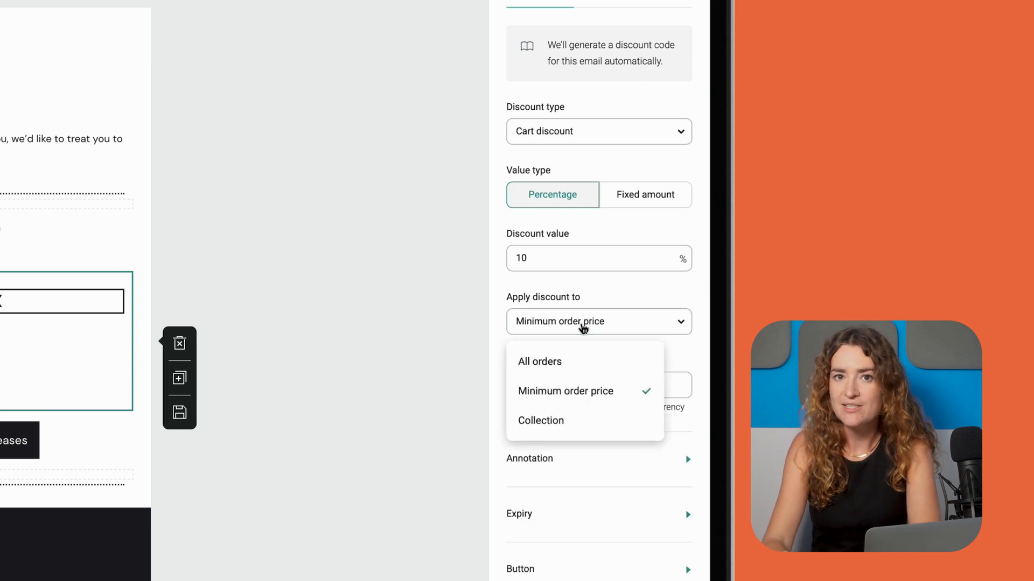
{"action": "left_click", "coordinate": [539, 421]}
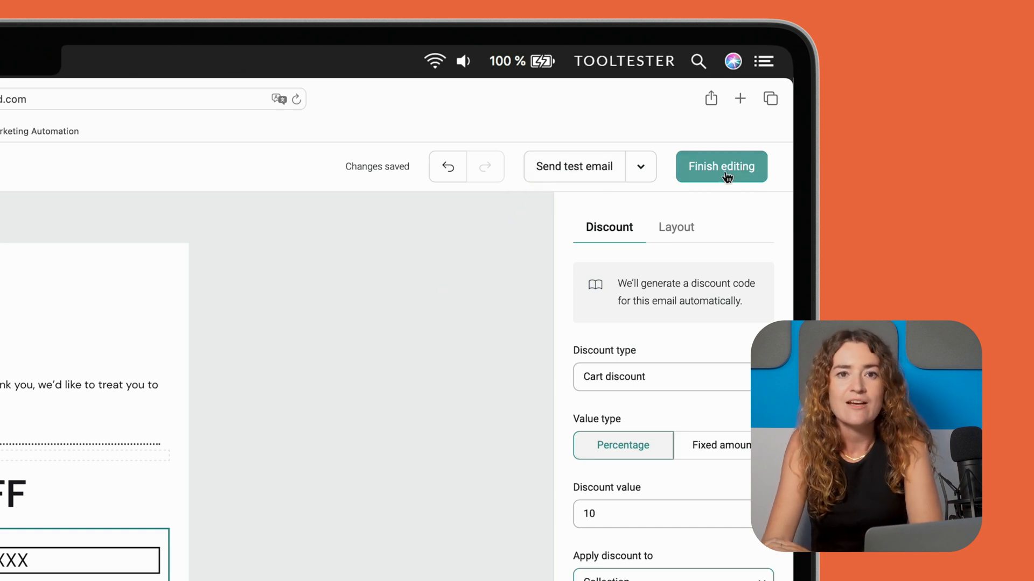
Finish editing the email, peek at subject personalization, and start the Welcome workflow
{"action": "left_click", "coordinate": [720, 166]}
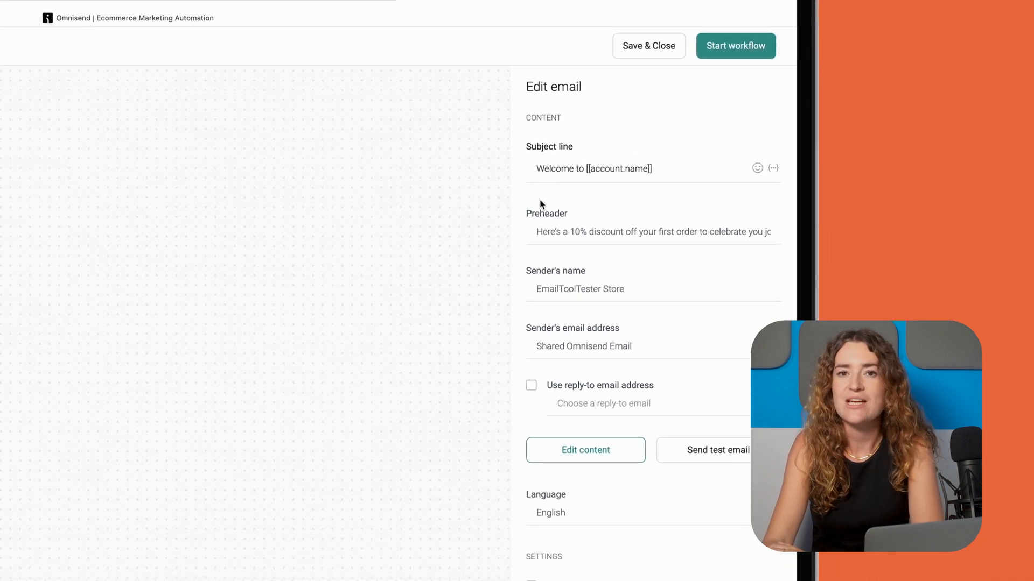
{"action": "left_click", "coordinate": [773, 168]}
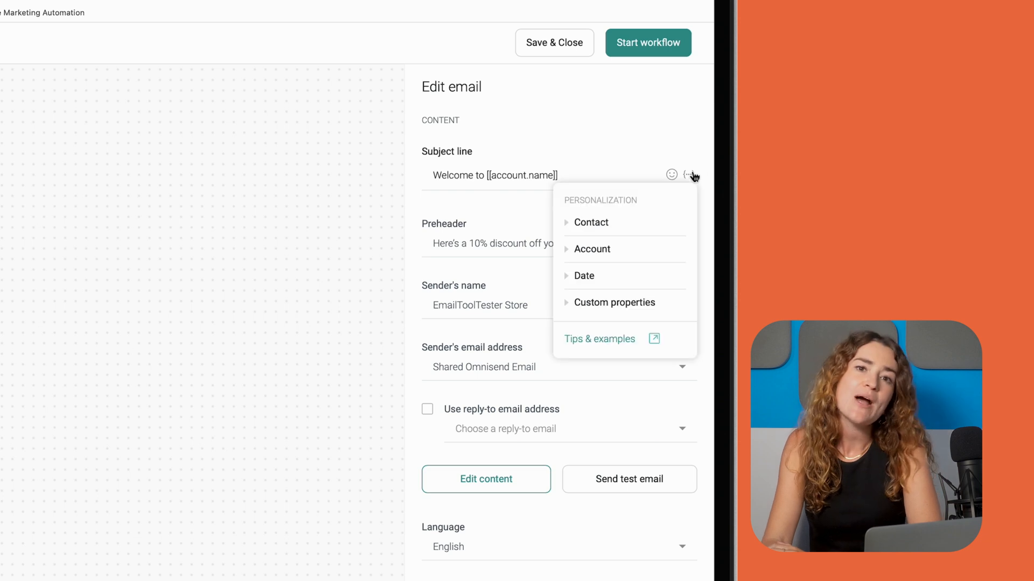
{"action": "left_click", "coordinate": [595, 113]}
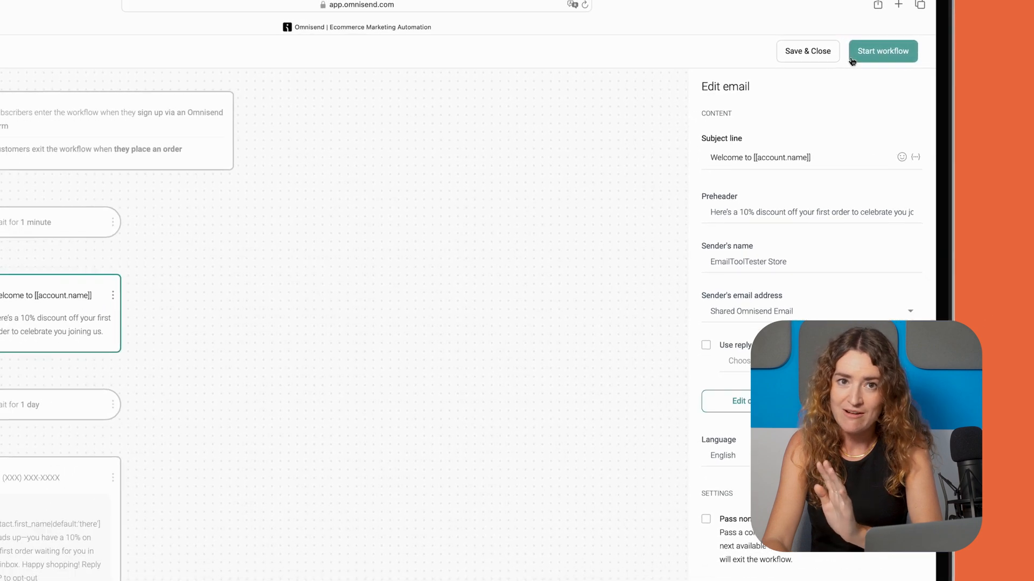
{"action": "left_click", "coordinate": [806, 51]}
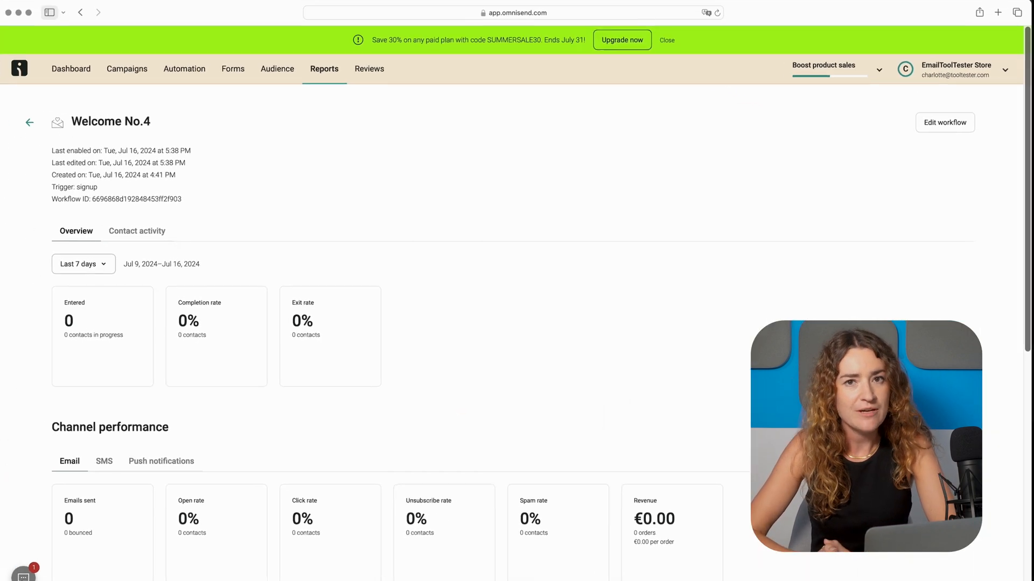
Scroll down through the Welcome No.4 workflow report before heading to the pre-built workflow gallery
{"action": "scroll", "scroll_direction": "down", "scroll_amount": 3}
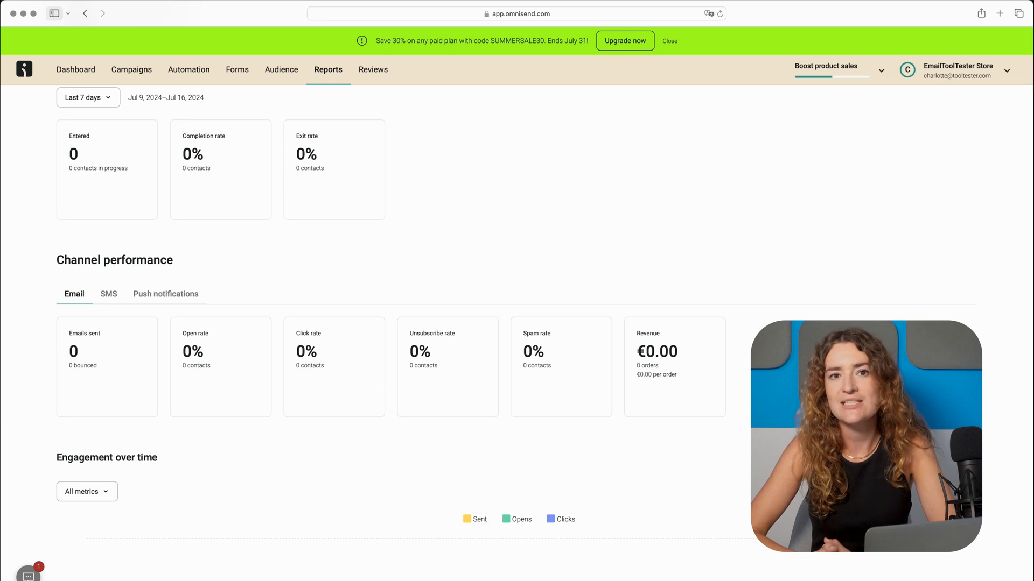
{"action": "scroll", "scroll_direction": "down", "scroll_amount": 3}
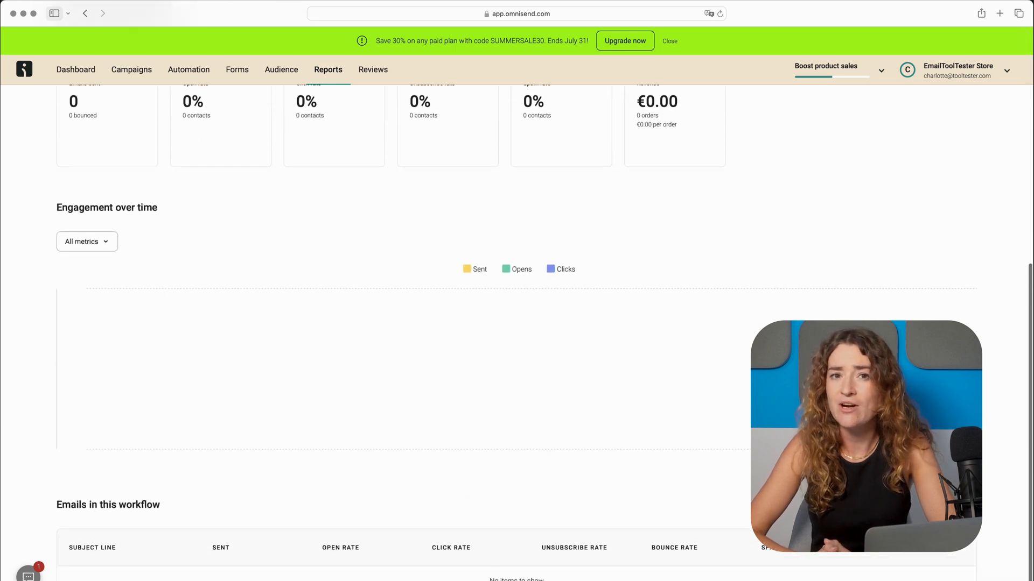
{"action": "scroll", "scroll_direction": "down", "scroll_amount": 3}
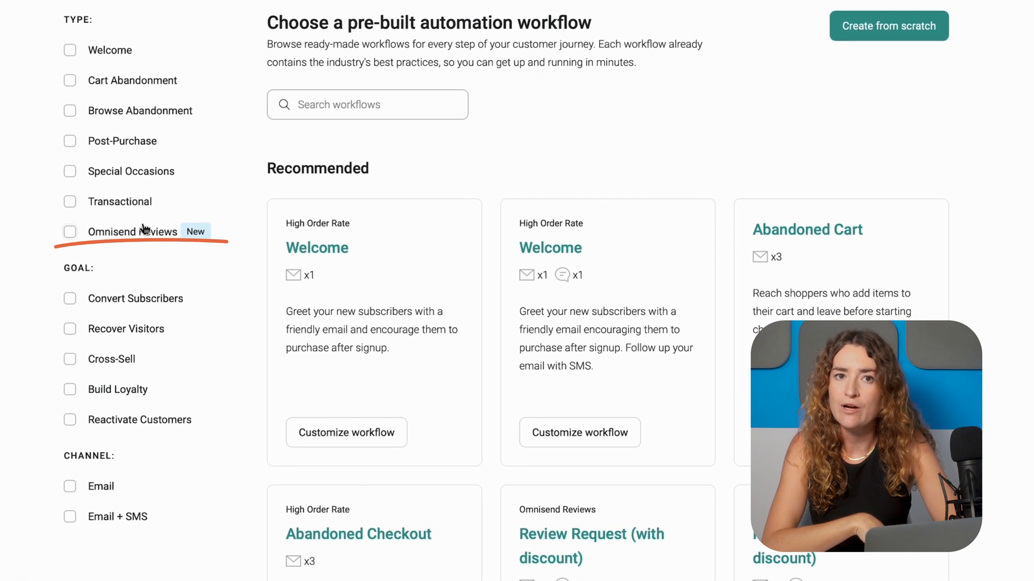
Go to the Campaigns list from the top navigation
{"action": "left_click", "coordinate": [79, 230]}
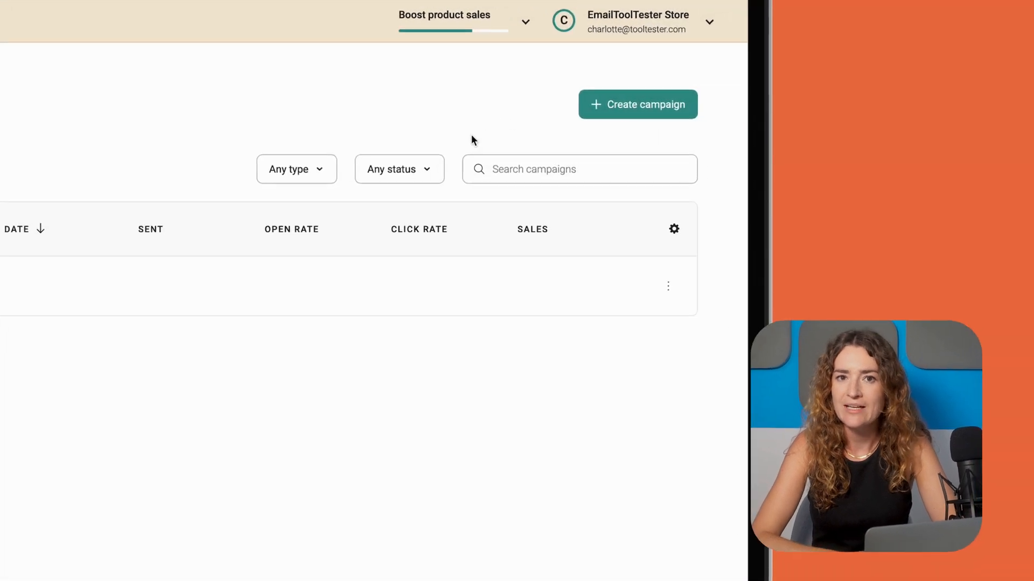
Create a new regular one-time email campaign and browse its template gallery
{"action": "left_click", "coordinate": [636, 104]}
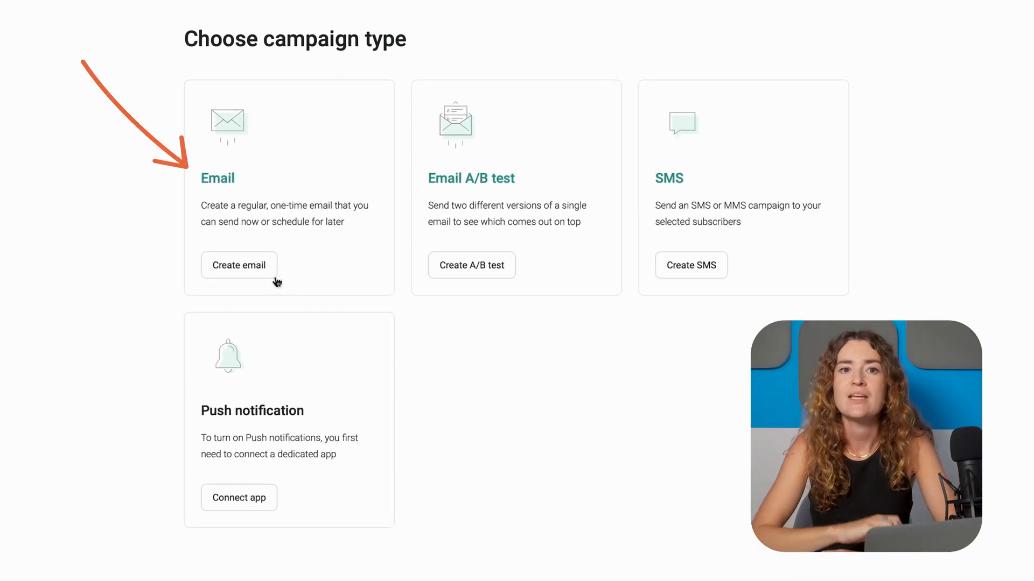
{"action": "left_click", "coordinate": [239, 265]}
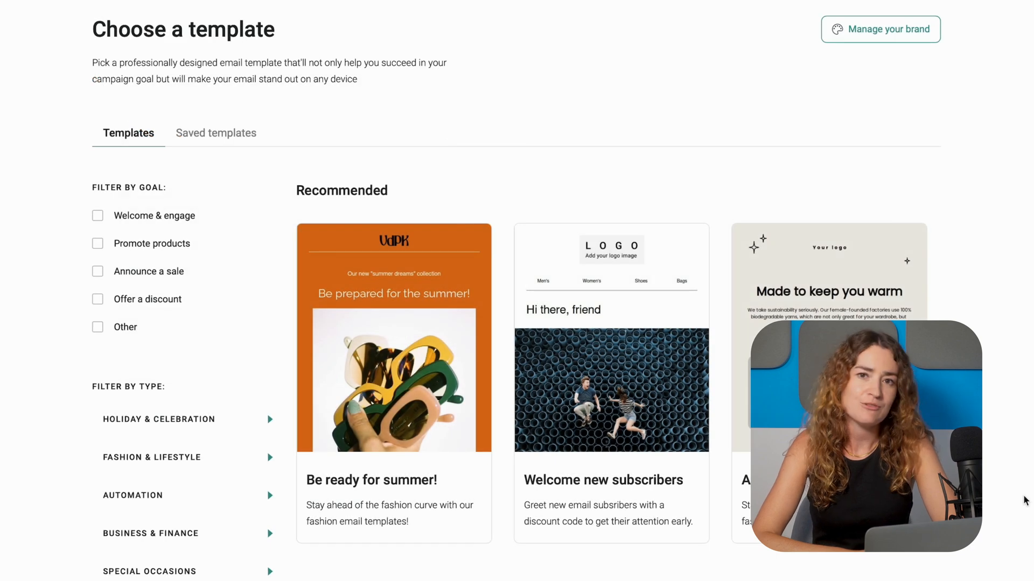
{"action": "scroll", "scroll_direction": "down", "scroll_amount": 3}
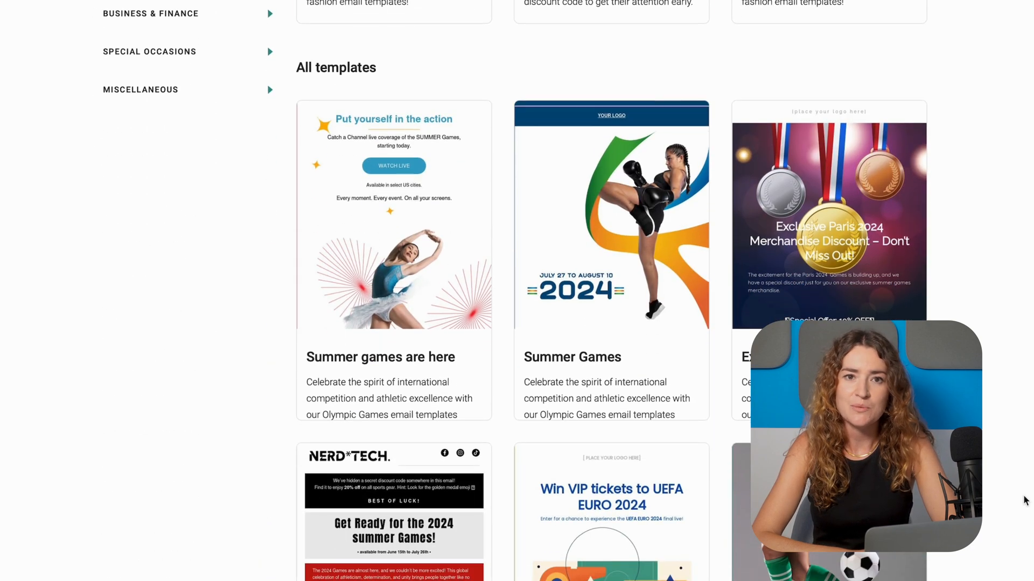
{"action": "scroll", "scroll_direction": "down", "scroll_amount": 3}
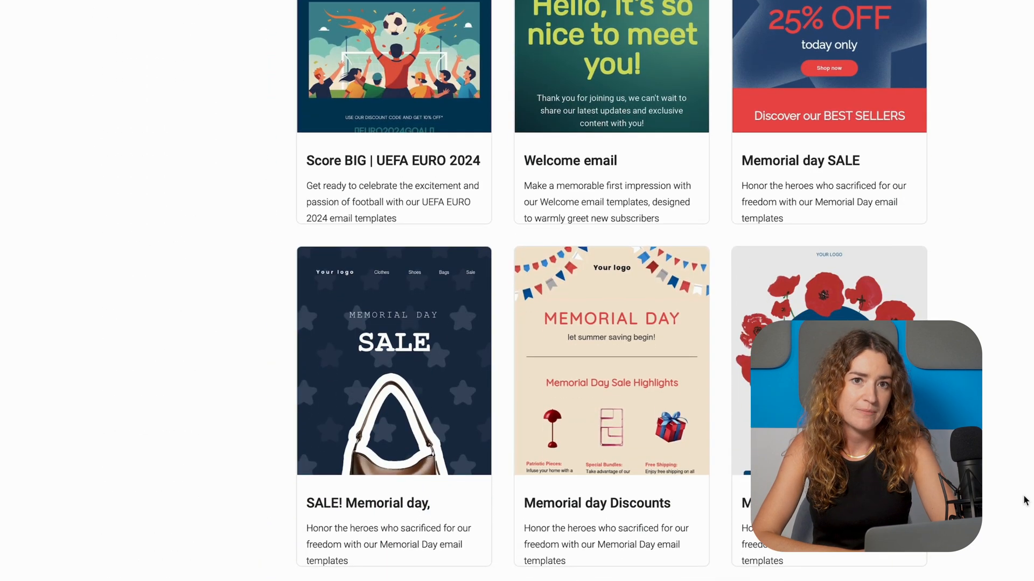
{"action": "scroll", "scroll_direction": "up", "scroll_amount": 3}
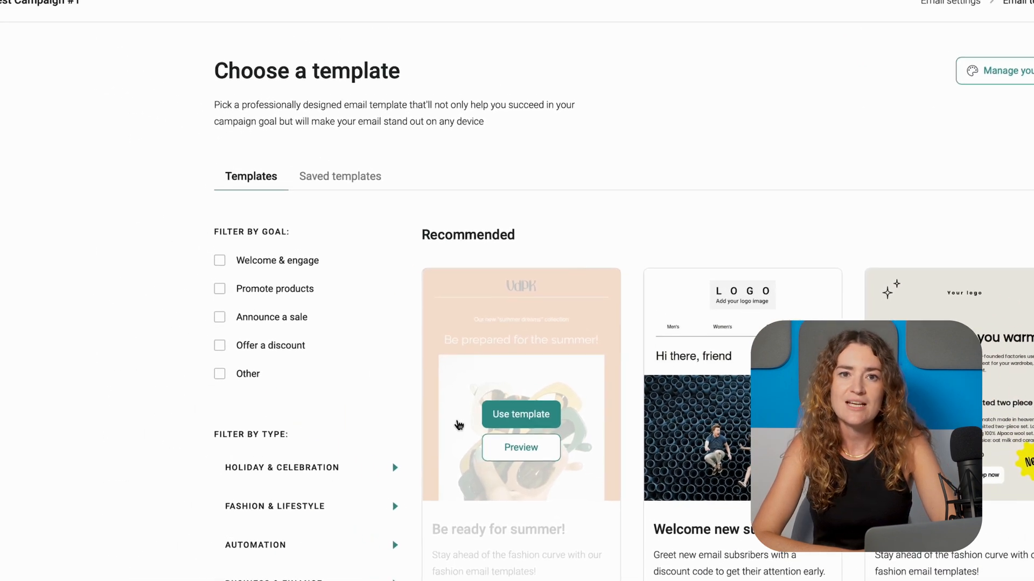
Use the Be ready for summer! template and add a text block "Be prepared for the summer!" under the collection line
{"action": "left_click", "coordinate": [520, 415]}
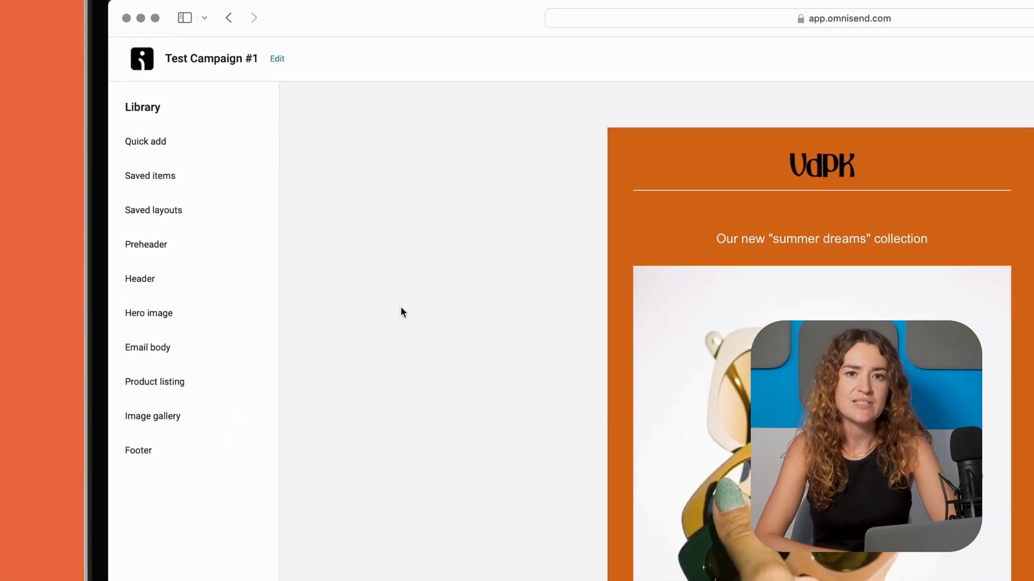
{"action": "left_click", "coordinate": [145, 141]}
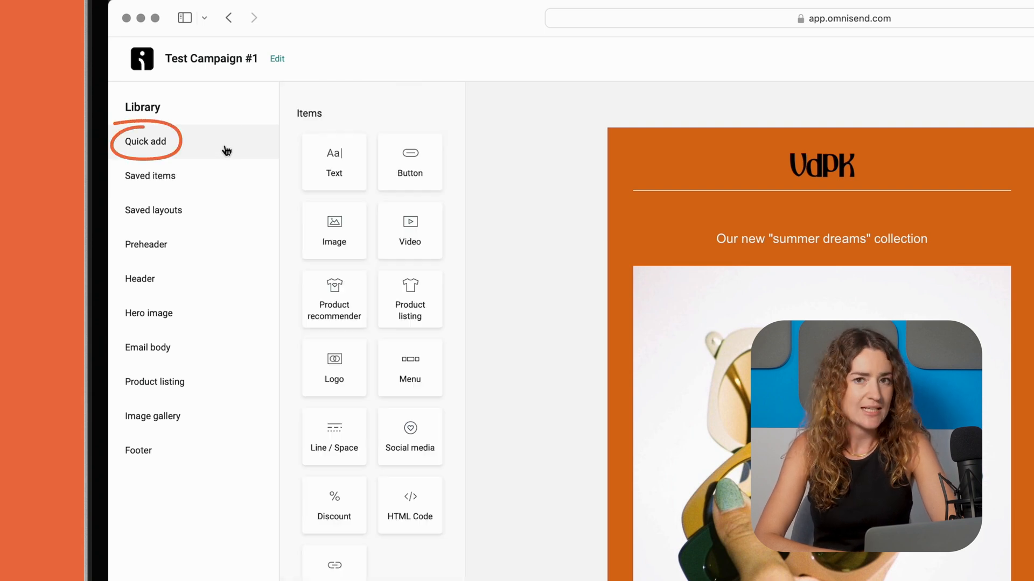
{"action": "mouse_move", "coordinate": [326, 165]}
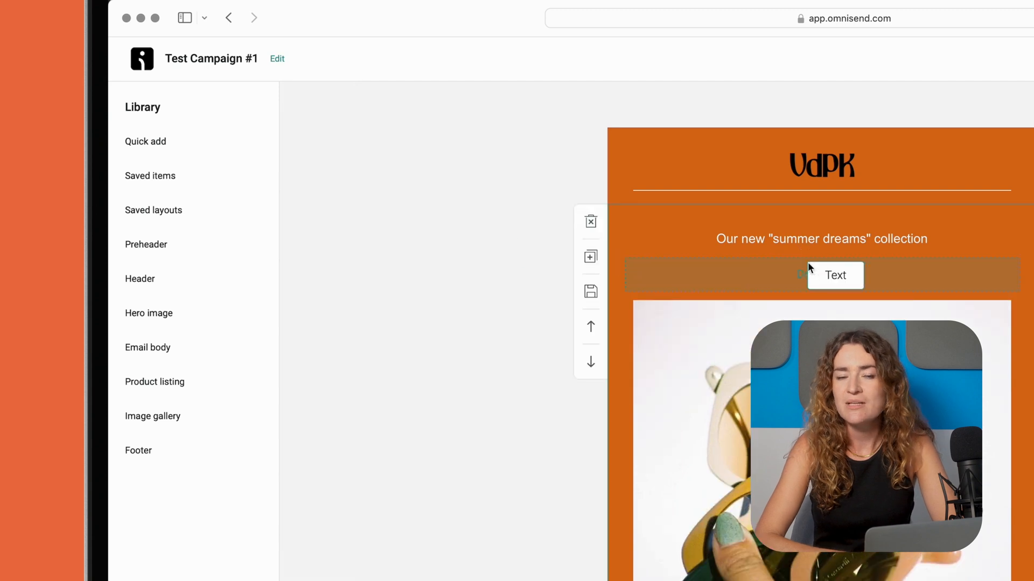
{"action": "left_click", "coordinate": [820, 274]}
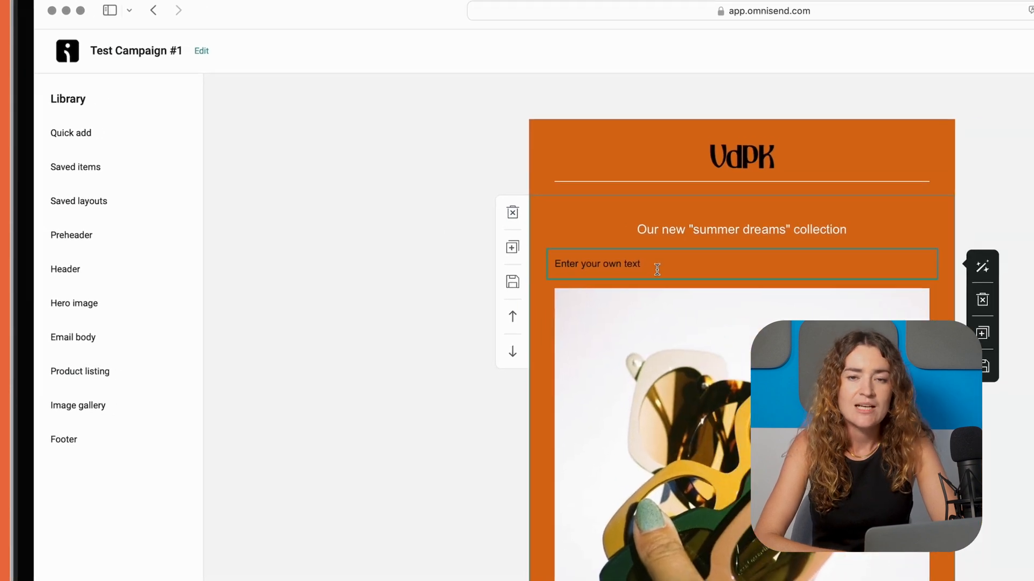
{"action": "type", "text": "Be prepared for the summer!"}
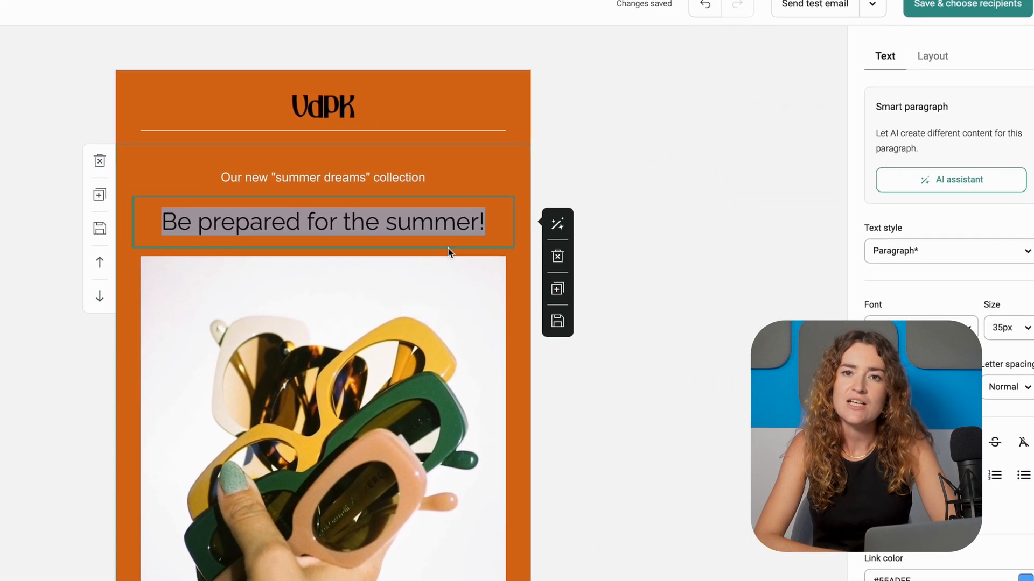
{"action": "left_click", "coordinate": [604, 397]}
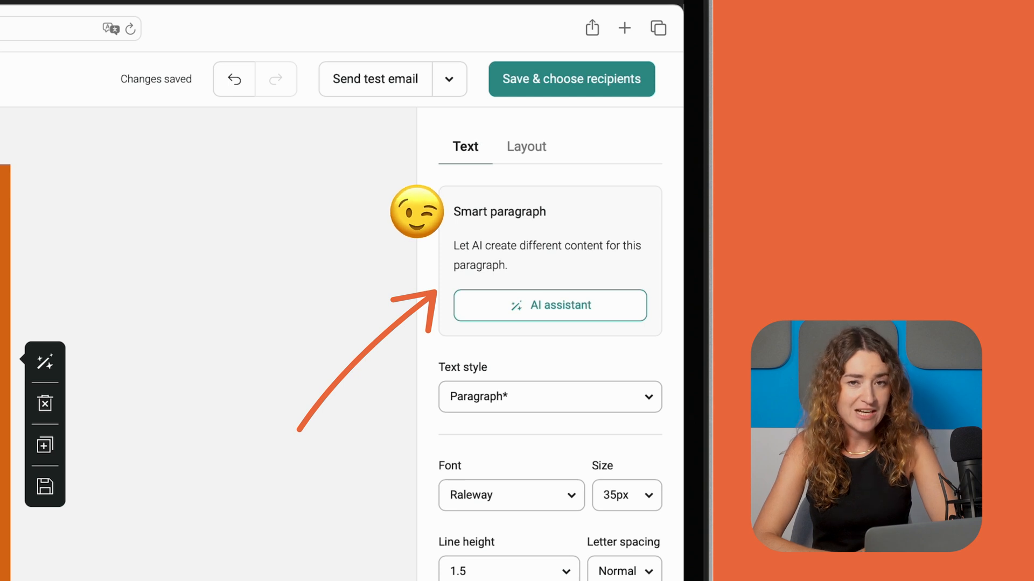
{"action": "left_click", "coordinate": [153, 367]}
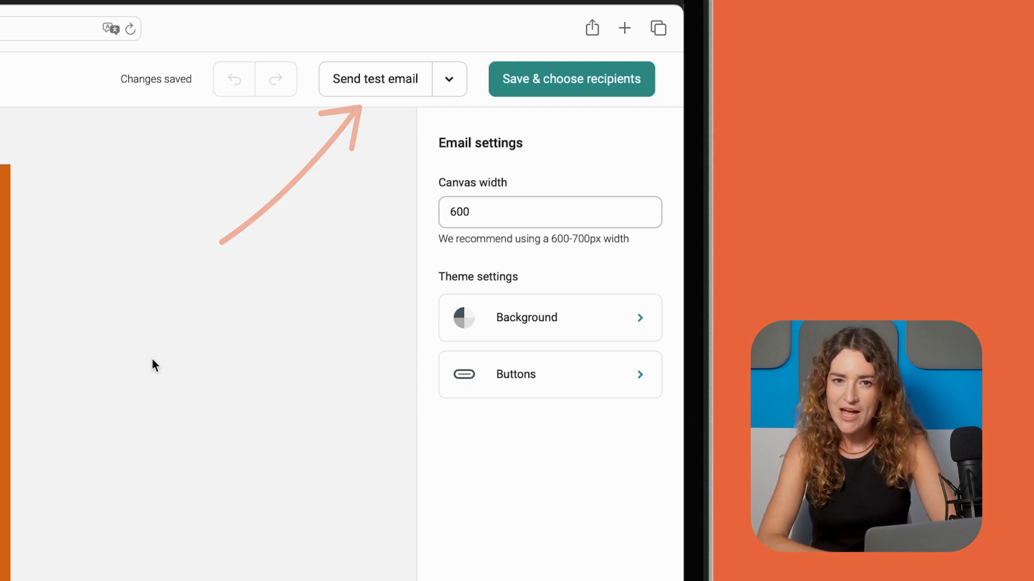
{"action": "mouse_move", "coordinate": [290, 320]}
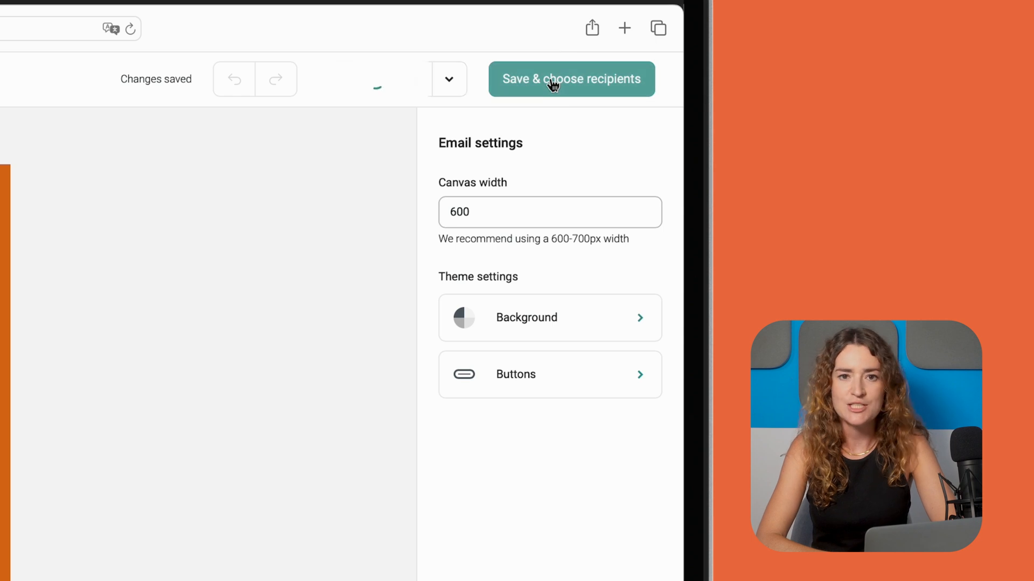
Save the email, continue to recipients and choose to target specific segments
{"action": "left_click", "coordinate": [571, 78]}
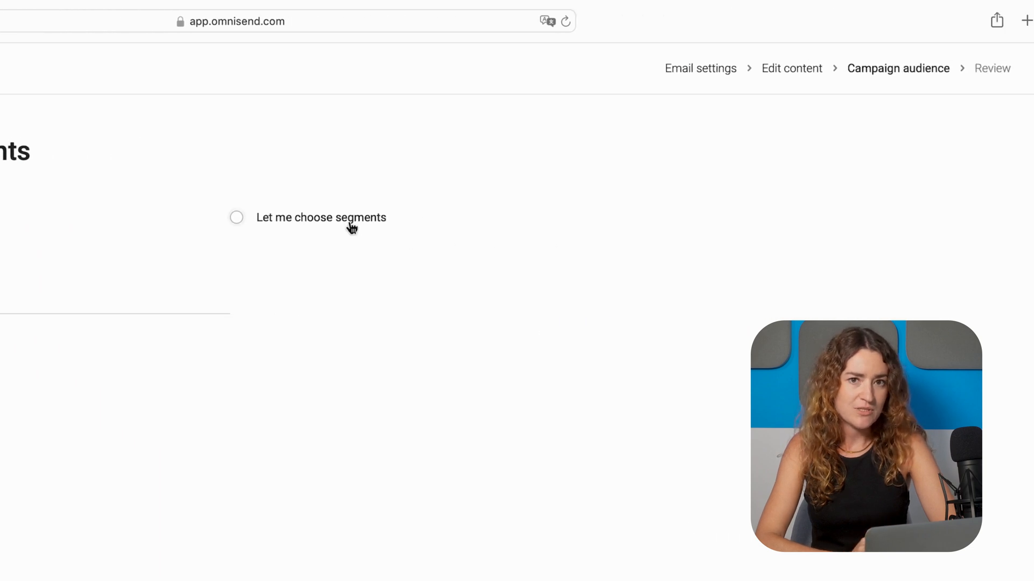
{"action": "left_click", "coordinate": [235, 217]}
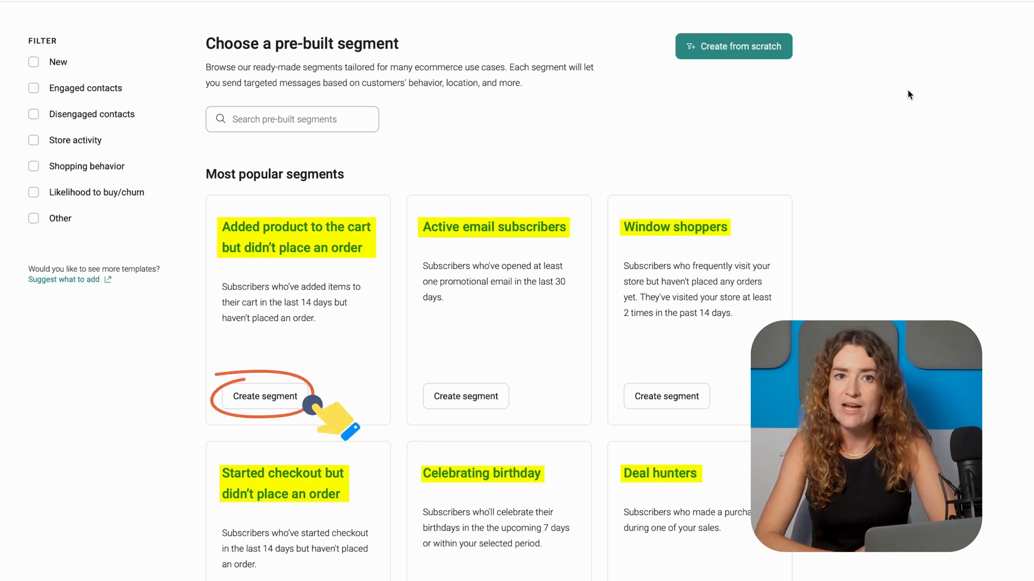
Create the "Added product to the cart but didn't place an order" segment as recipients
{"action": "left_click", "coordinate": [264, 397]}
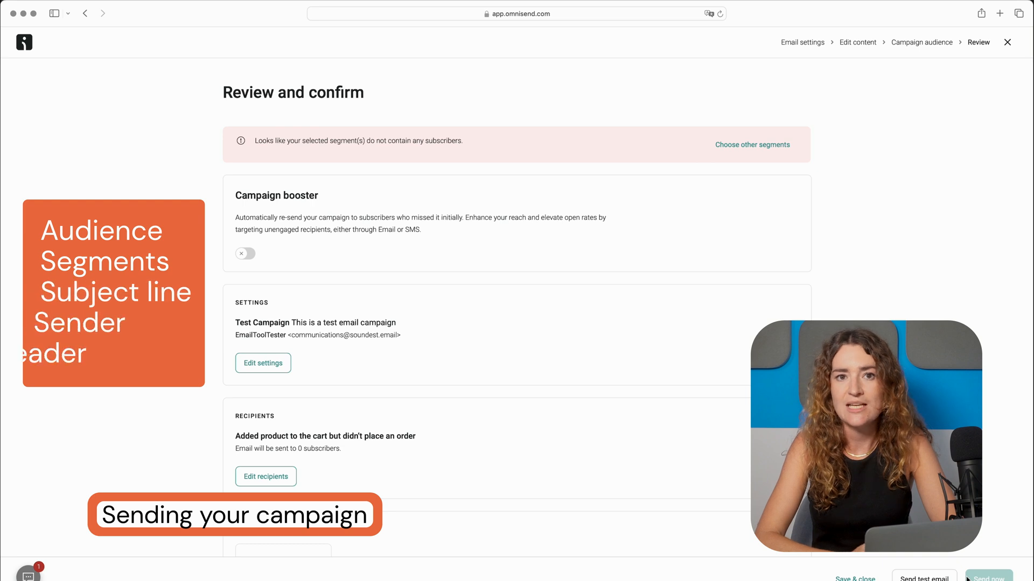
Set the campaign to Schedule for later, dated Jul 16, 2024 at 7:05 PM
{"action": "scroll", "scroll_direction": "down", "scroll_amount": 3}
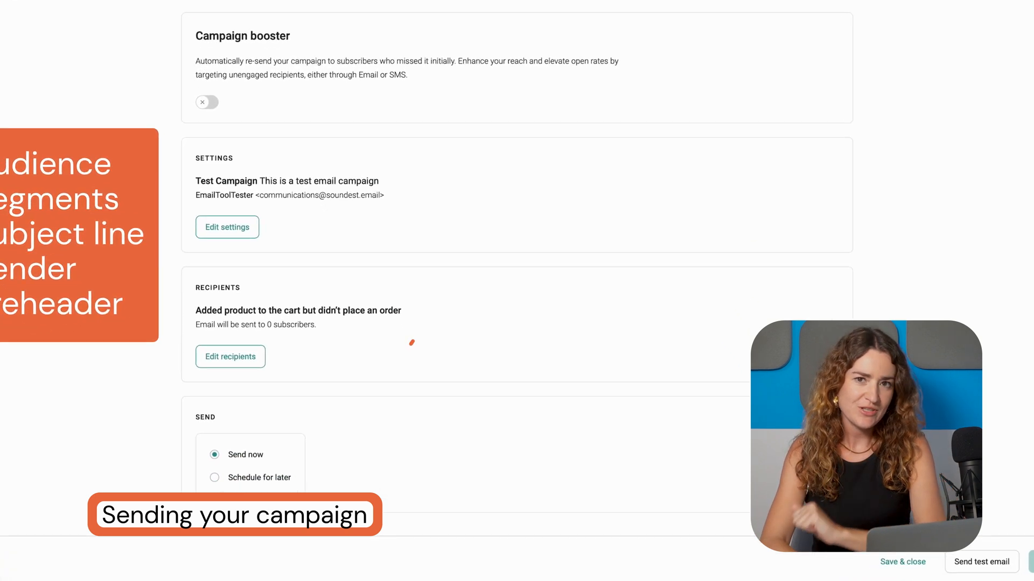
{"action": "left_click", "coordinate": [215, 477]}
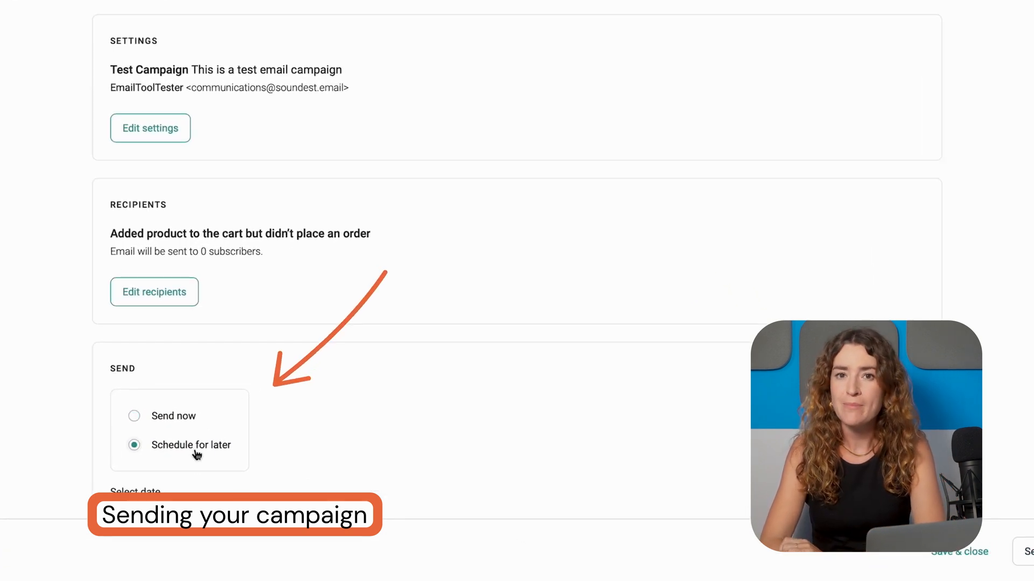
{"action": "scroll", "scroll_direction": "down", "scroll_amount": 3}
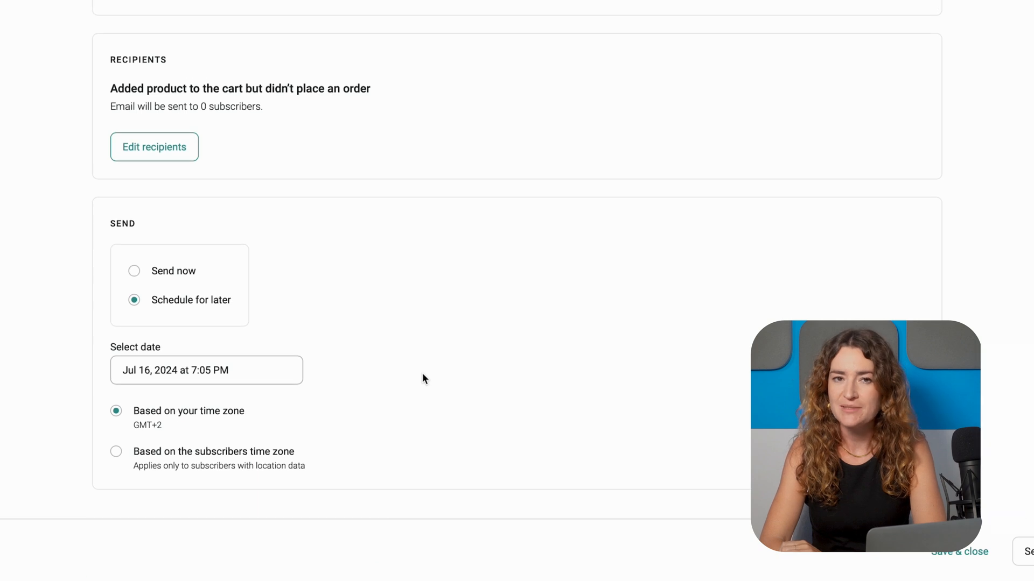